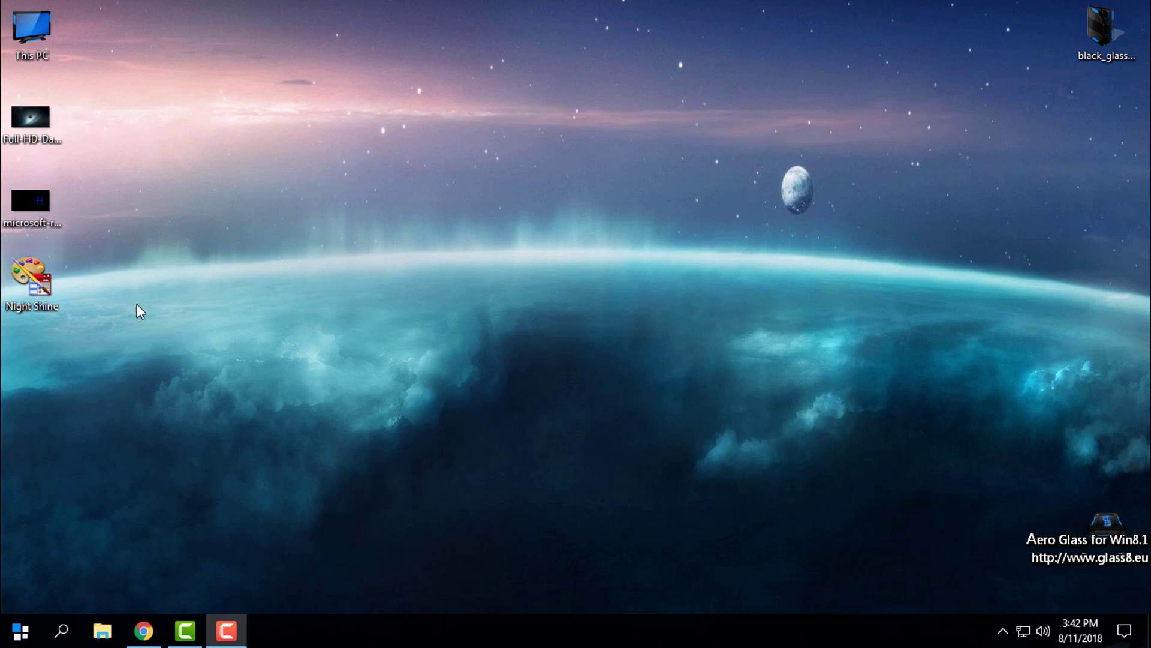
mouse_move(246, 248)
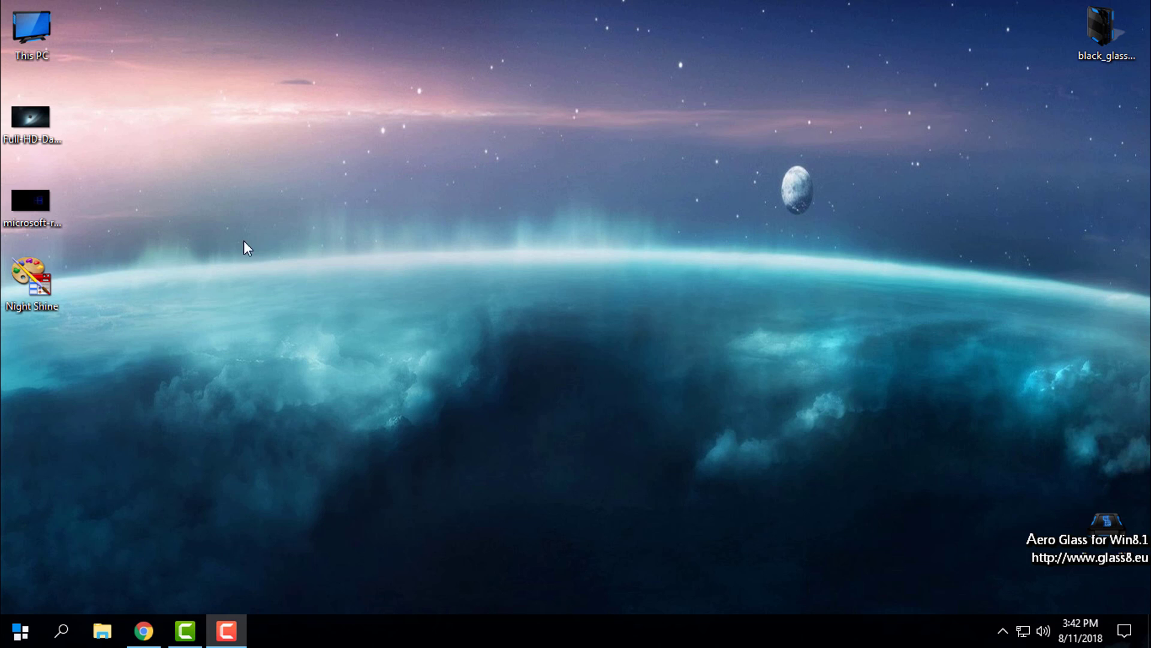
mouse_move(441, 226)
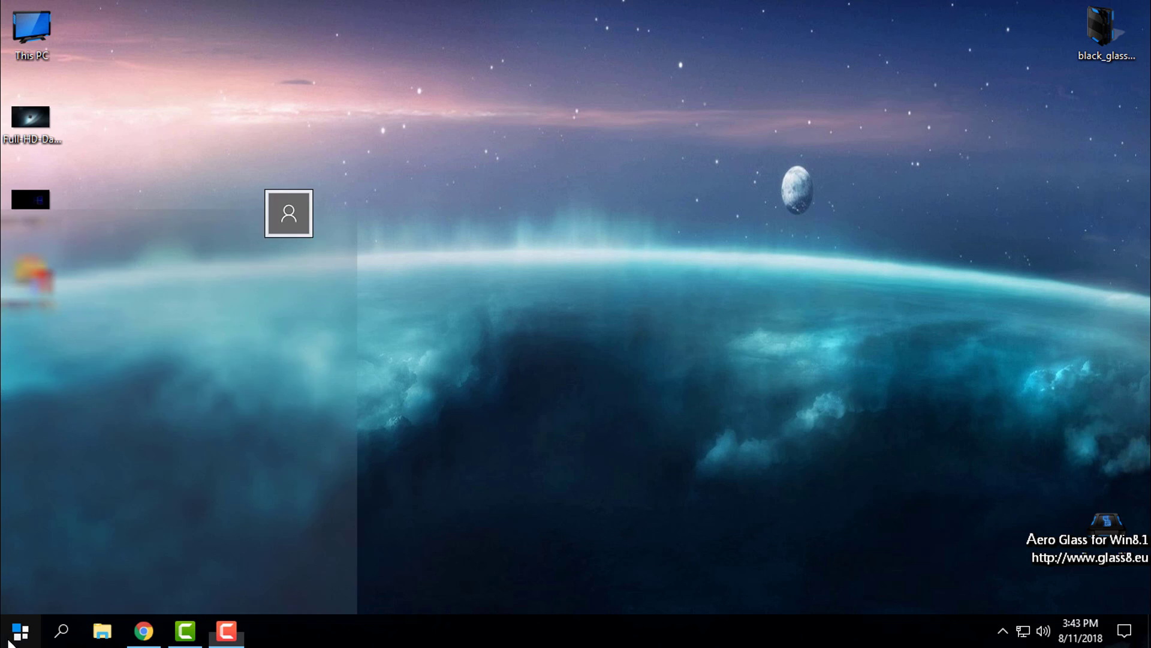
Review the WinCustomize Night Shine skin page and its preview in Chrome, then close the browser
left_click(18, 629)
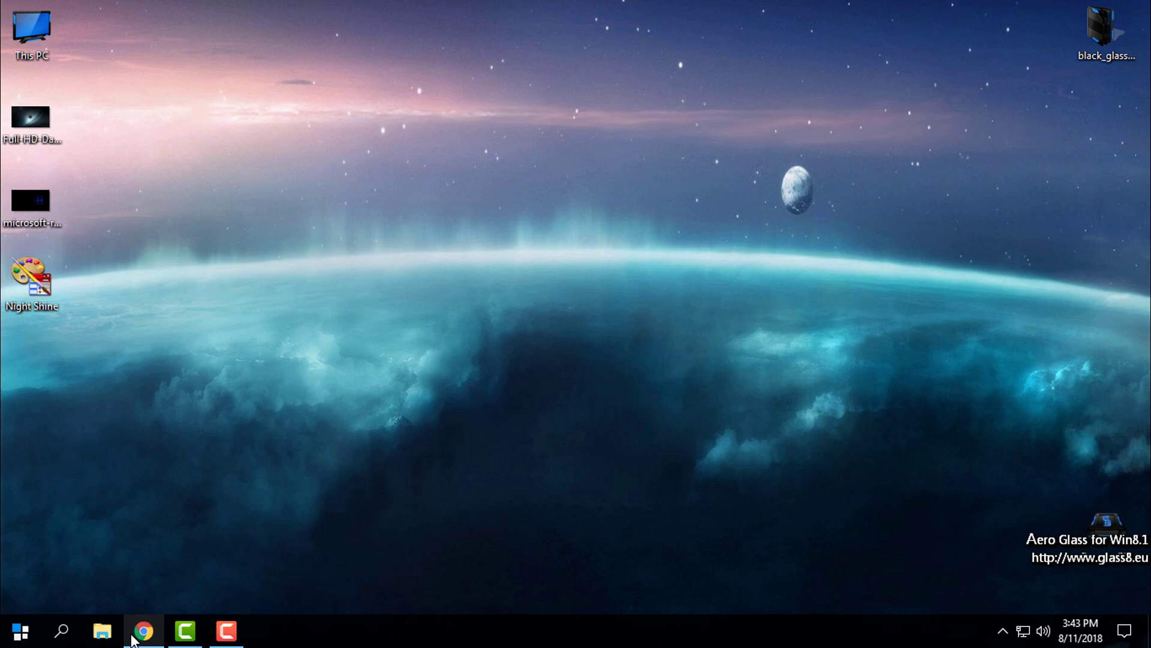
left_click(142, 631)
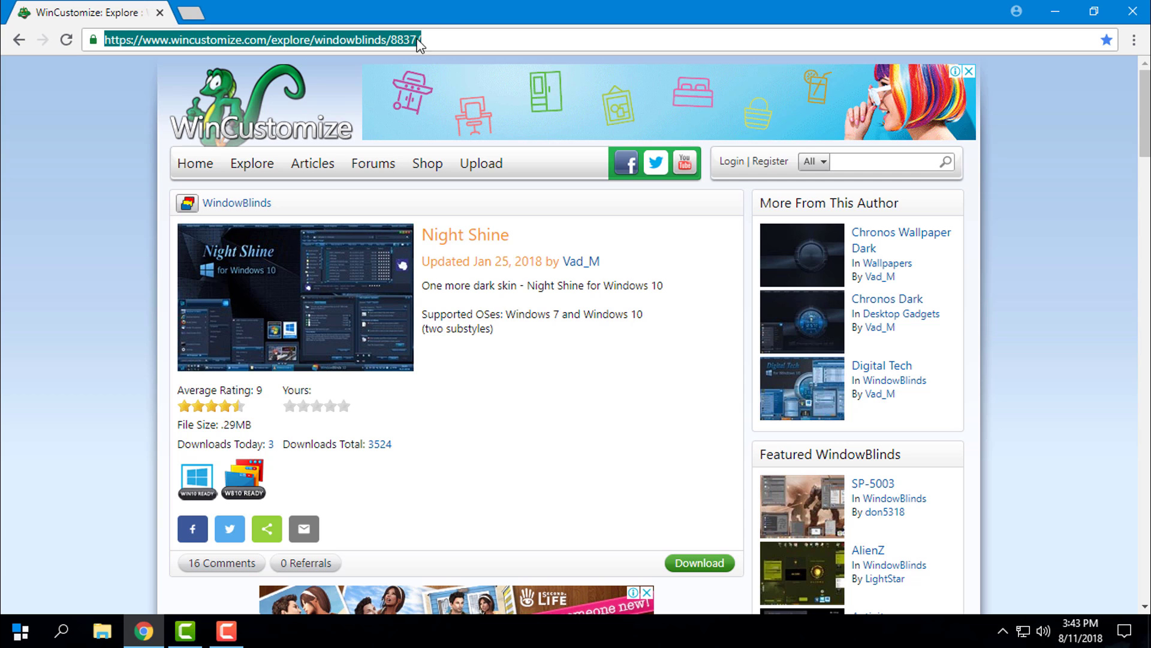
scroll("down", 3)
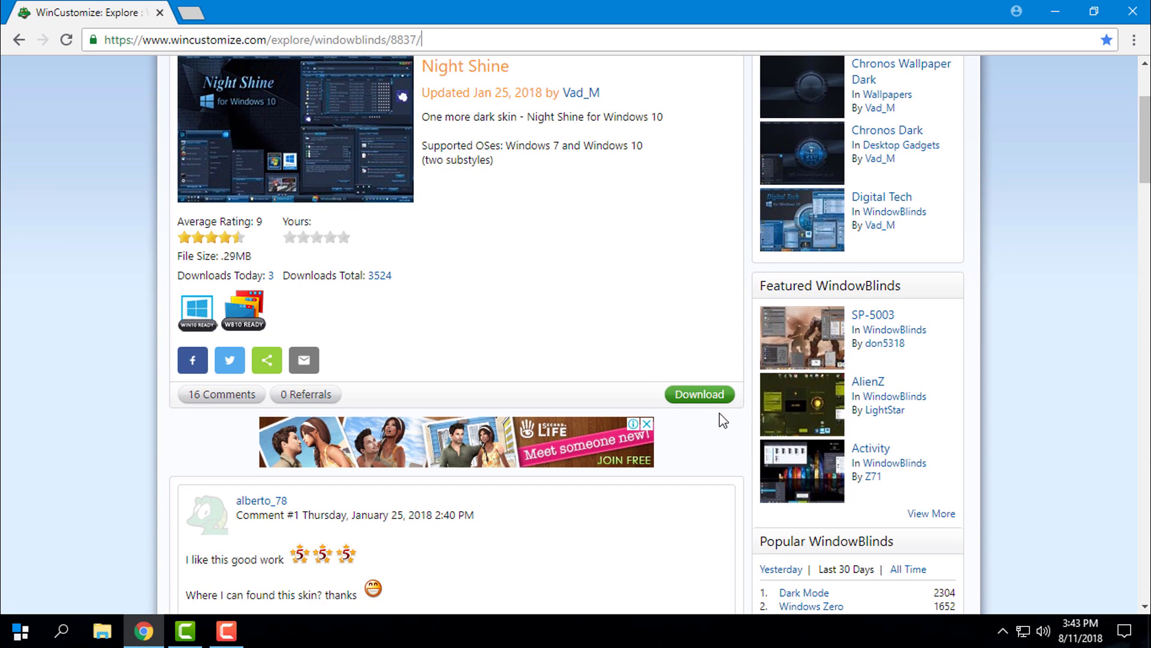
mouse_move(696, 404)
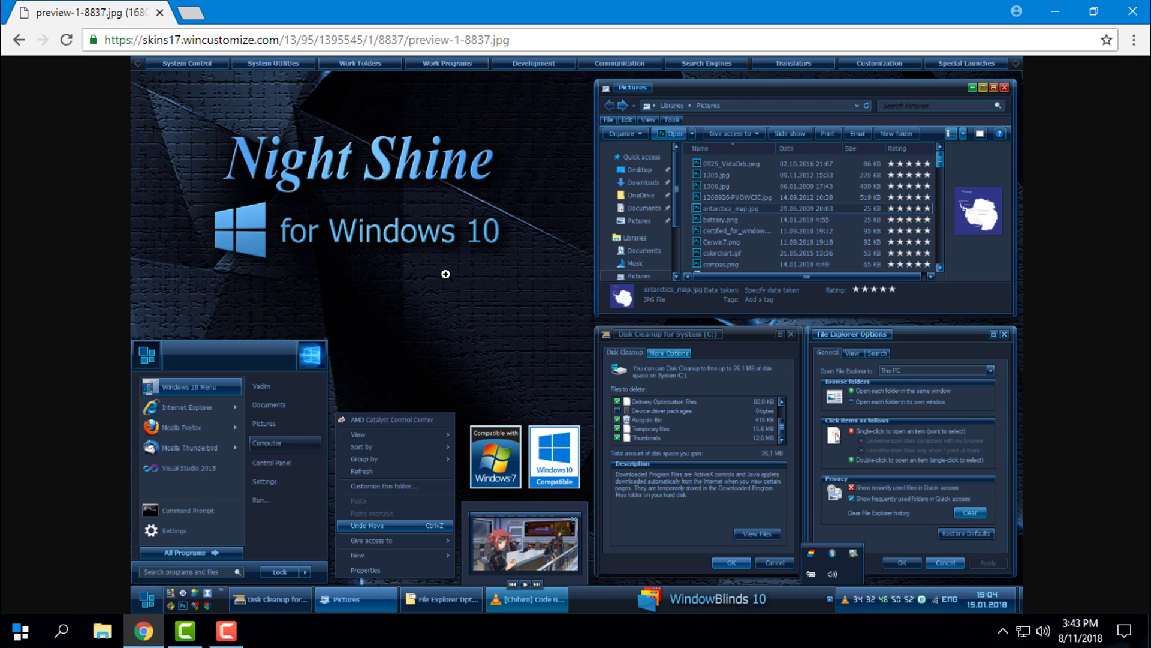
mouse_move(1042, 258)
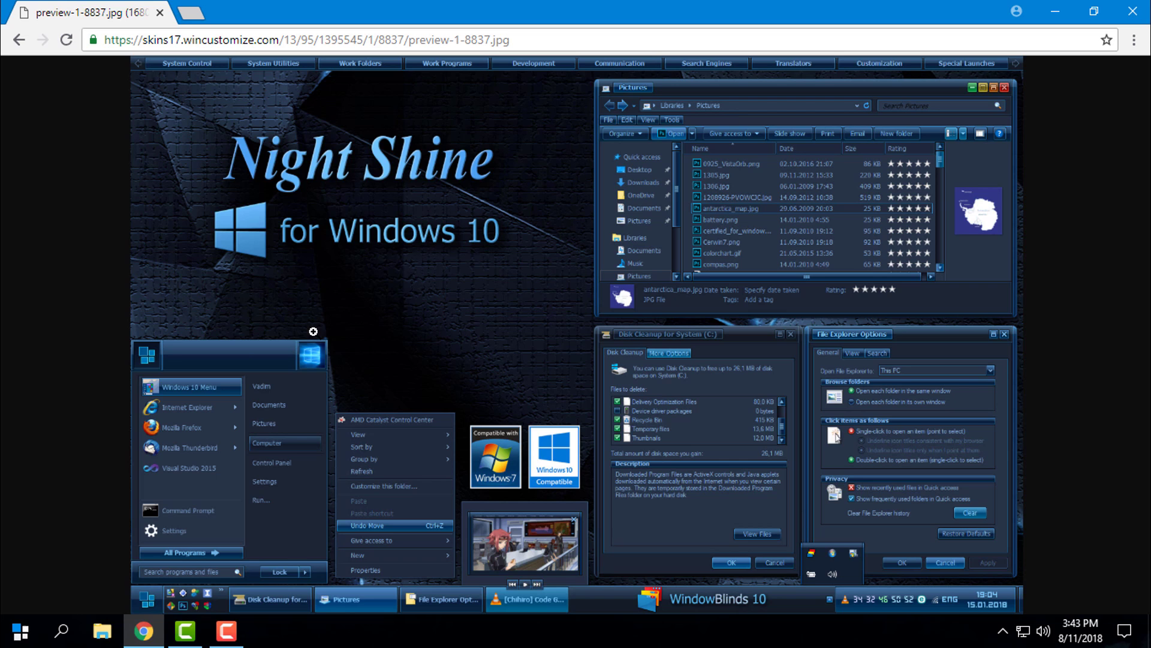
mouse_move(336, 368)
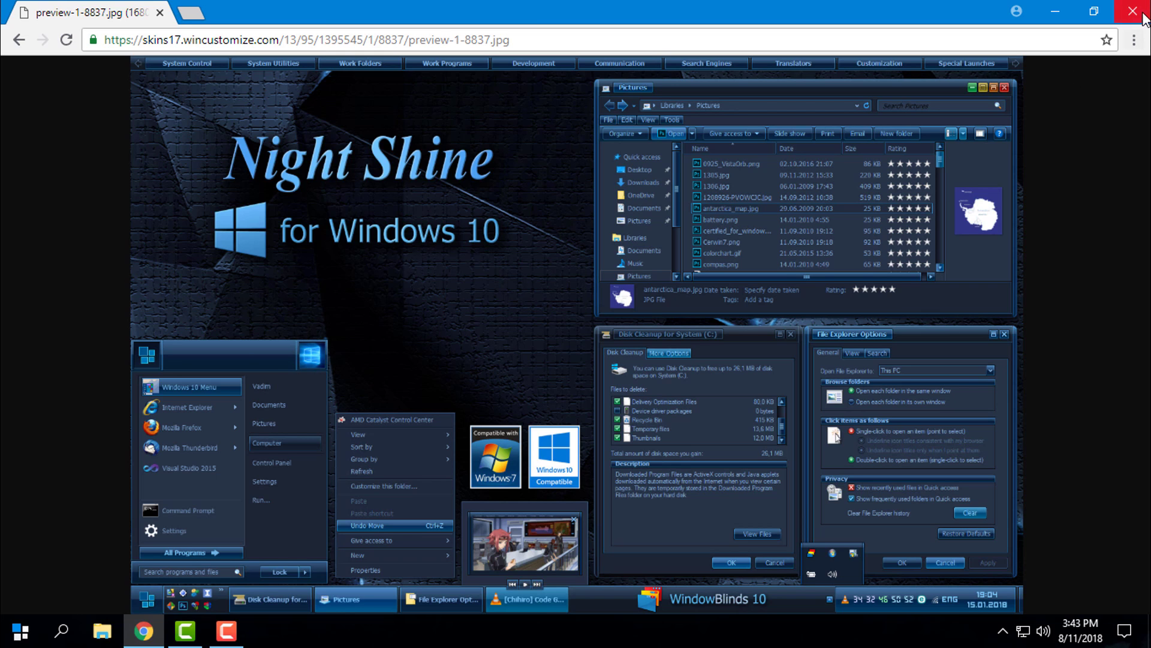
left_click(1129, 12)
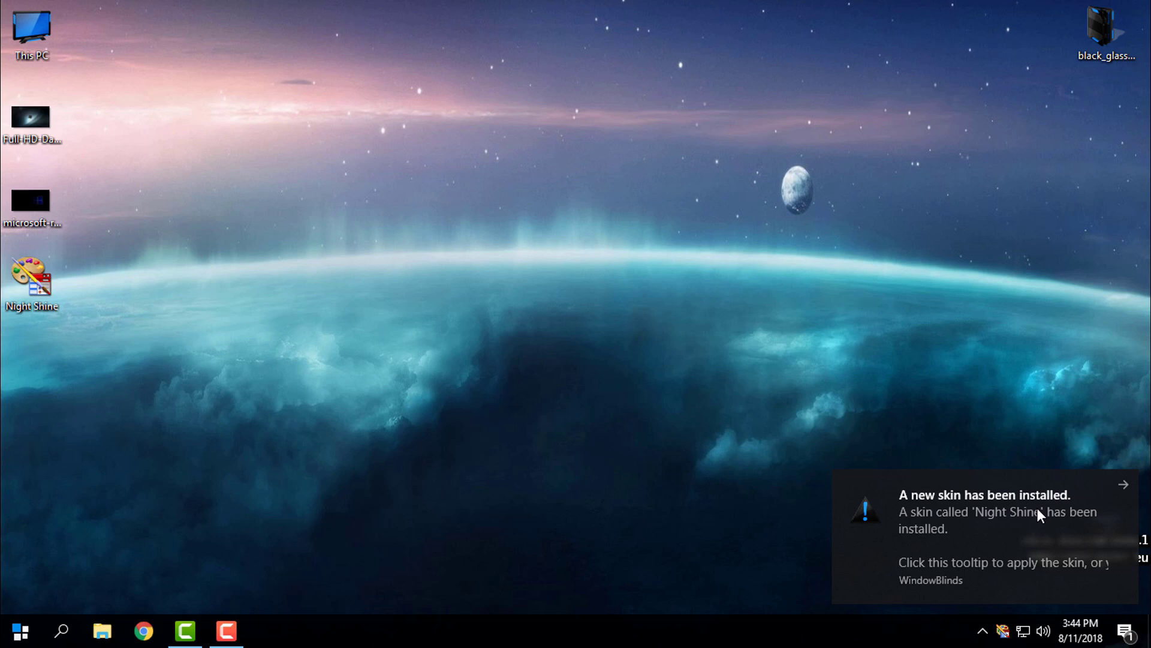
mouse_move(931, 506)
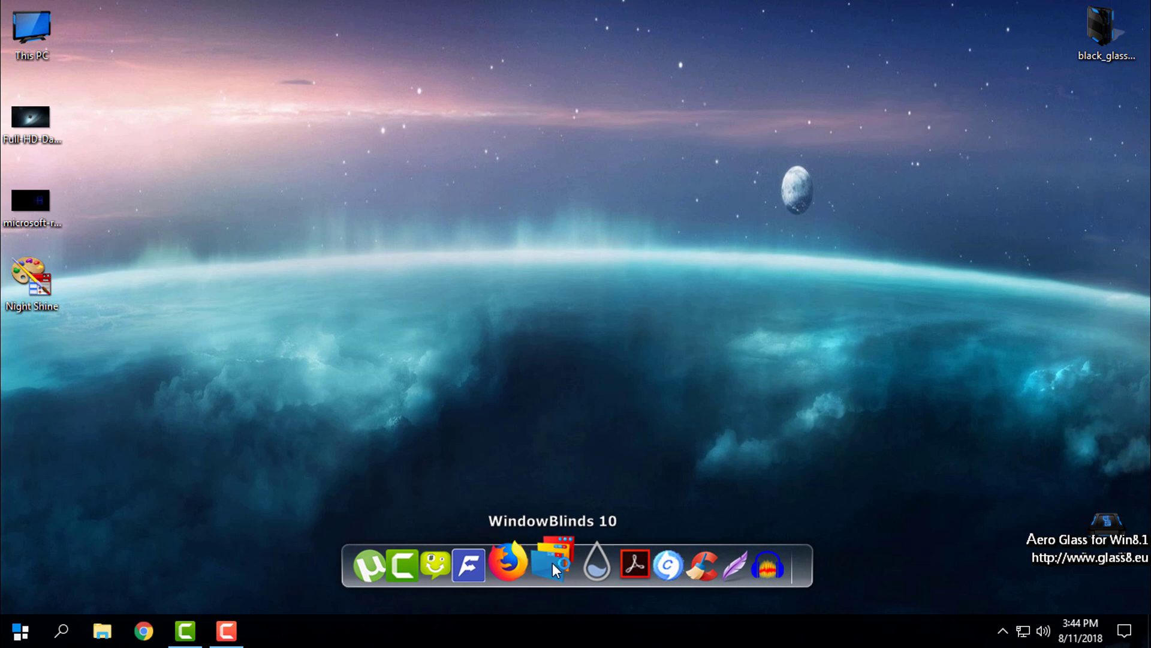
In WindowBlinds 10, select the Night Shine skin with the Night Shine substyle and apply it to the desktop
left_click(552, 563)
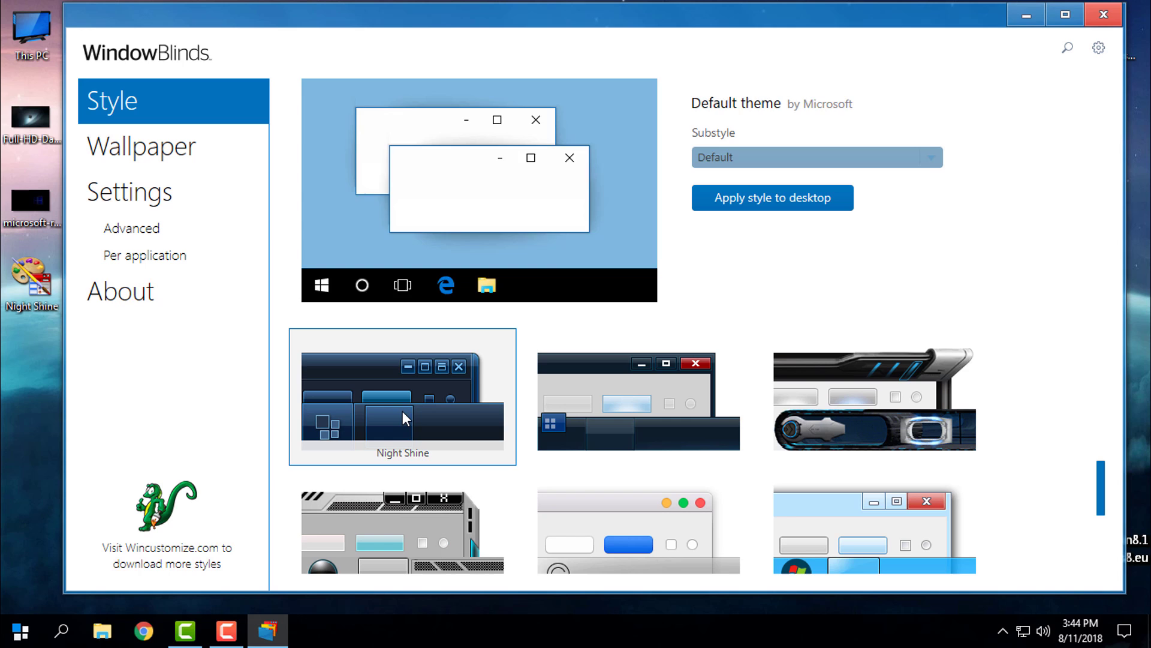
left_click(402, 414)
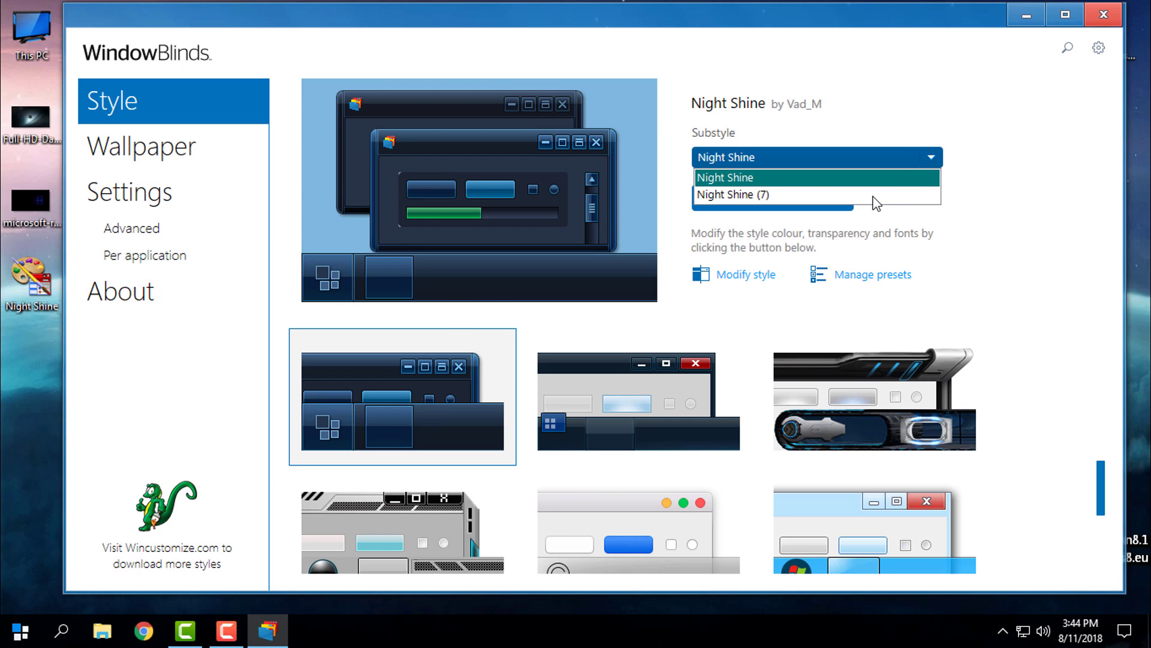
left_click(738, 194)
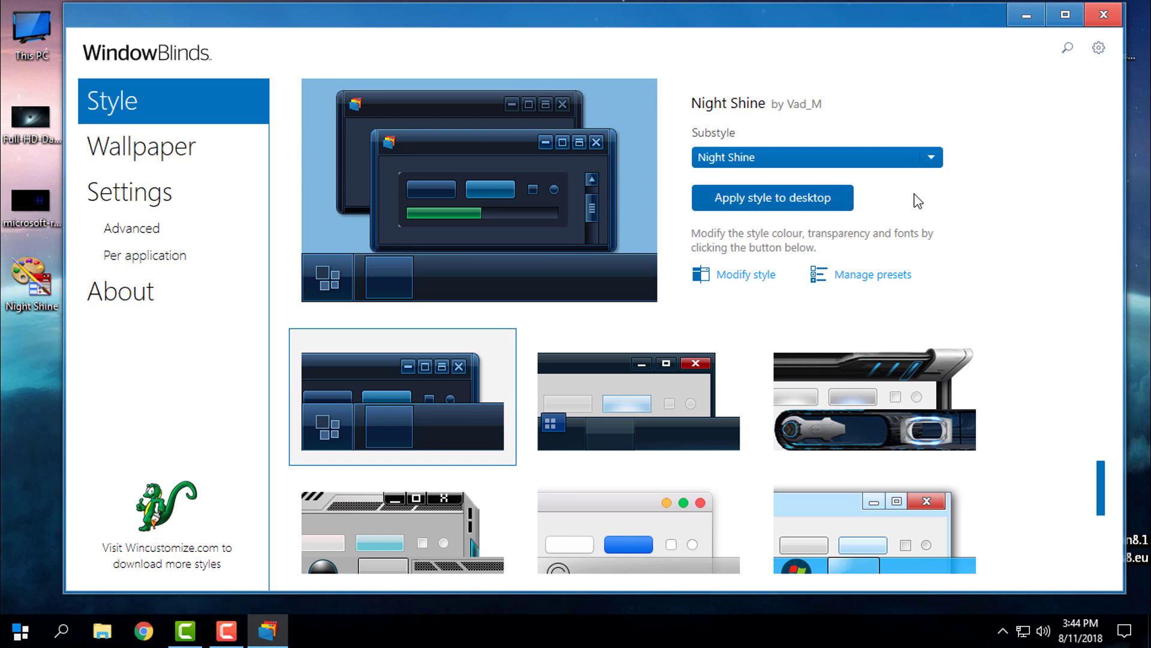
left_click(773, 198)
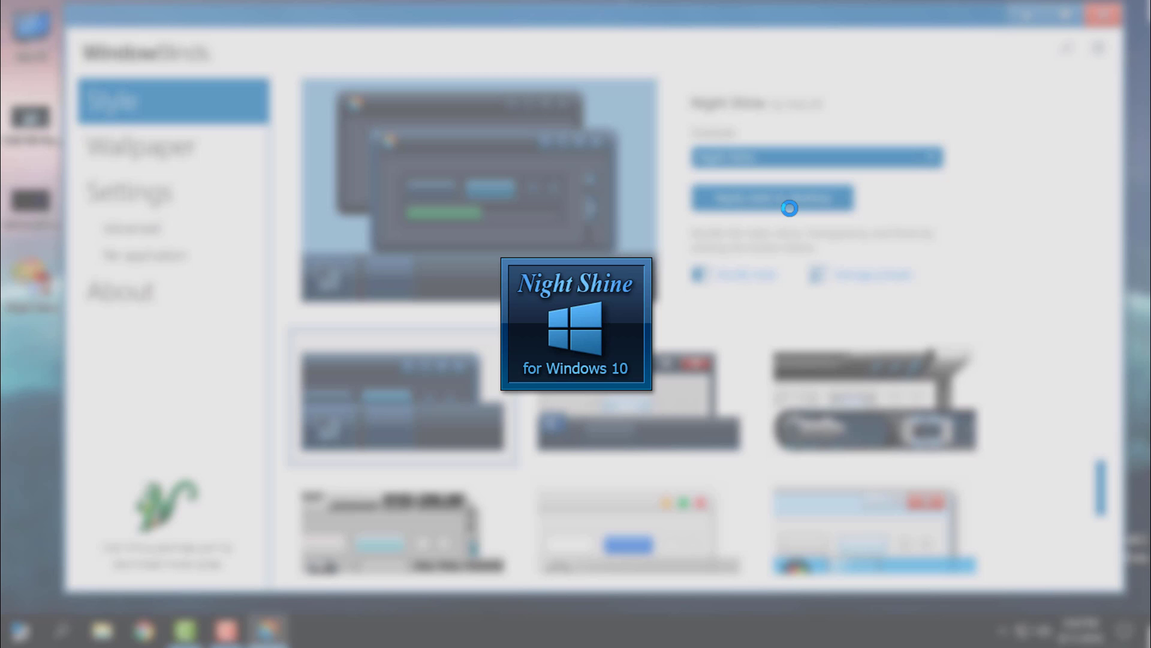
Confirm the applied Night Shine style and close WindowBlinds
left_click(779, 198)
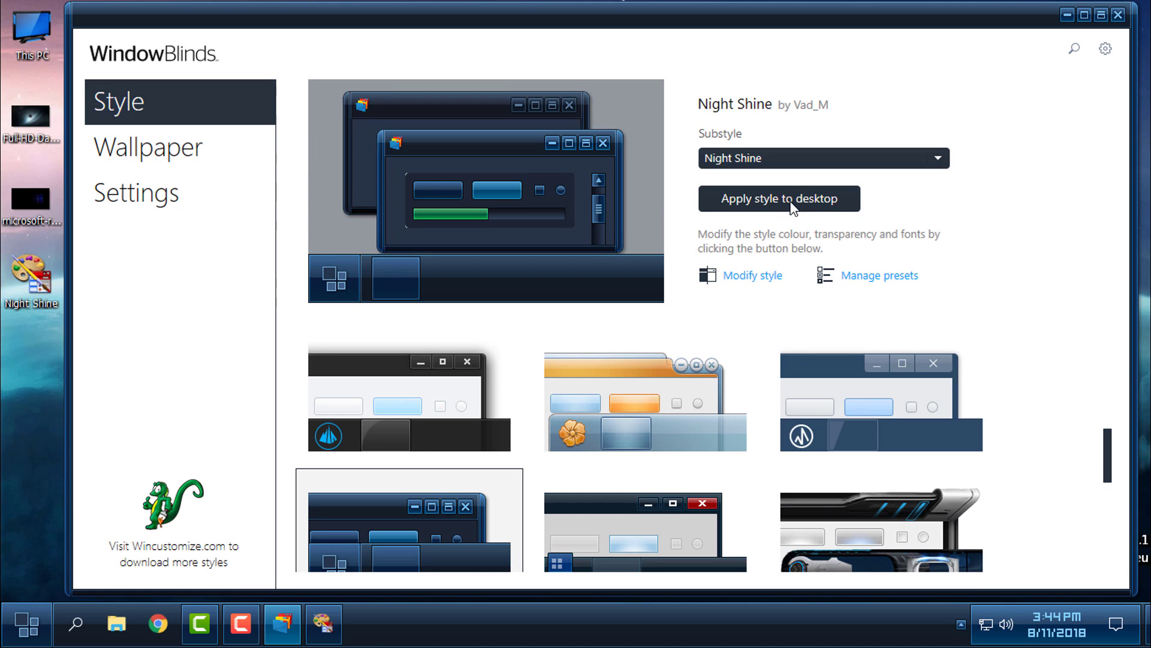
left_click(134, 193)
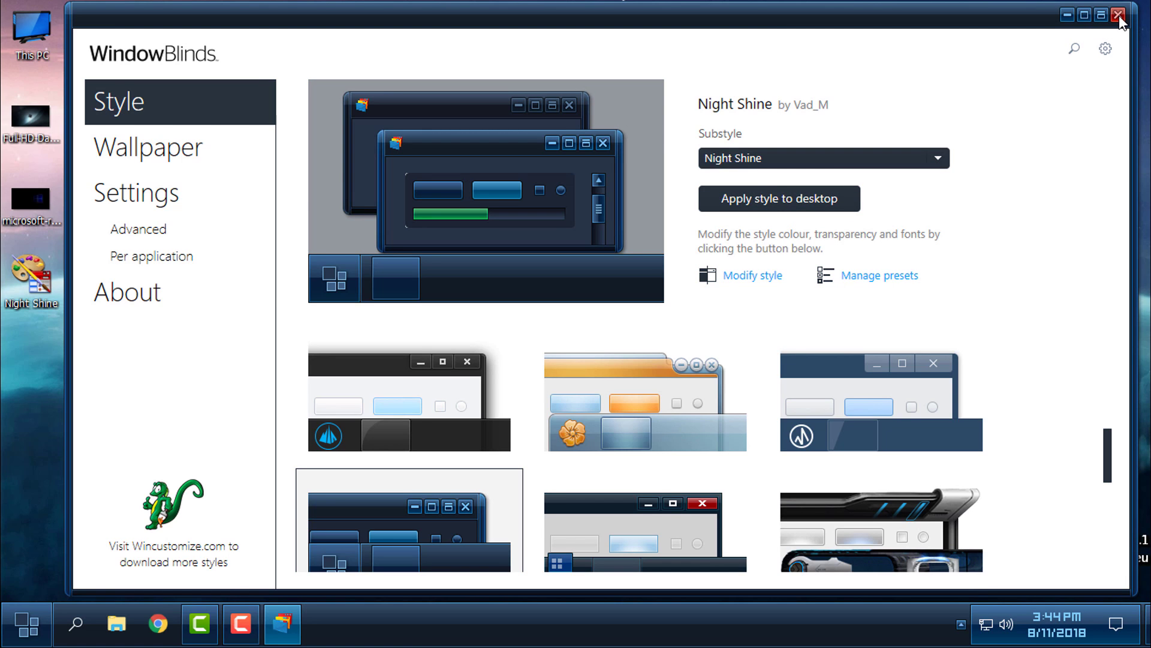
left_click(1119, 13)
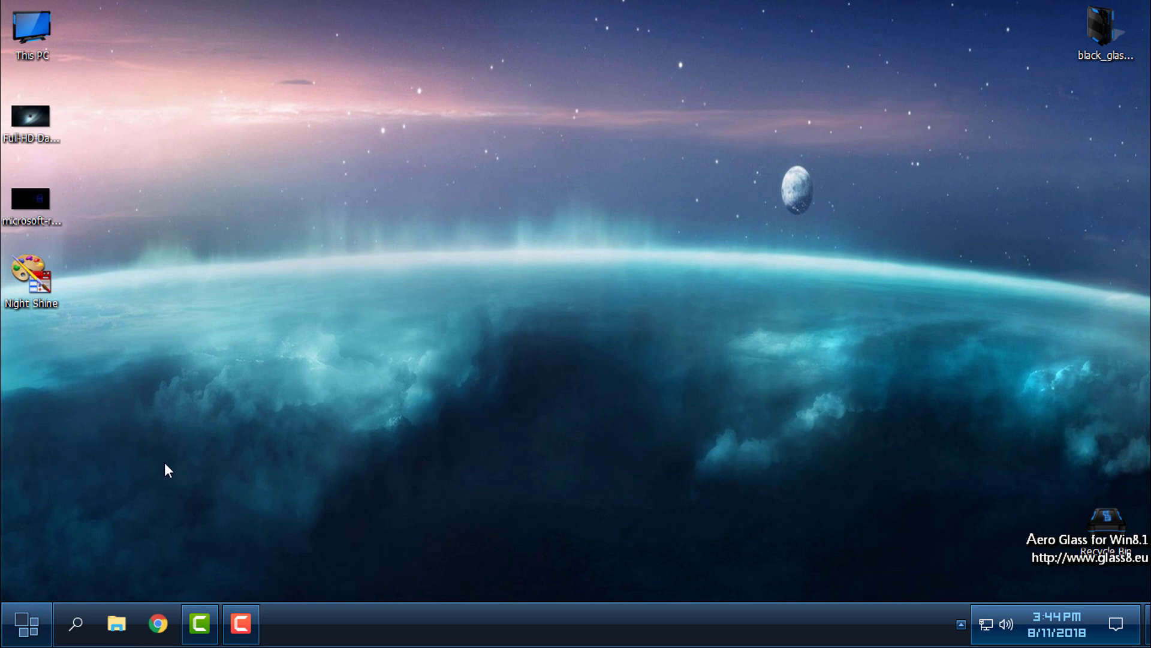
mouse_move(216, 408)
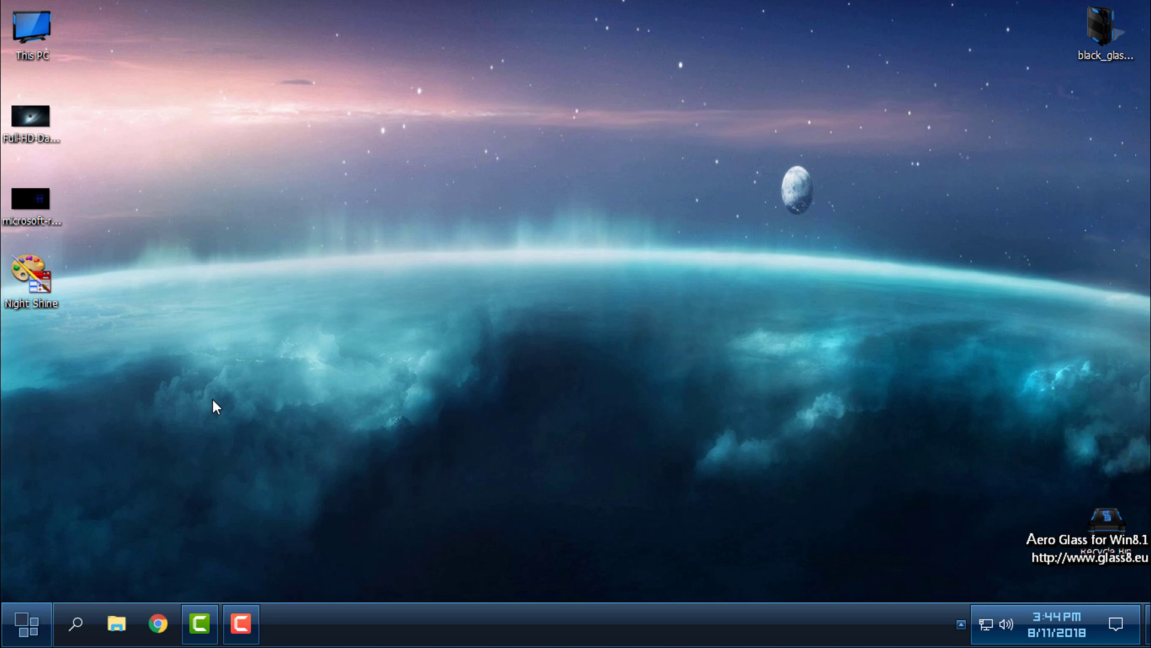
mouse_move(128, 520)
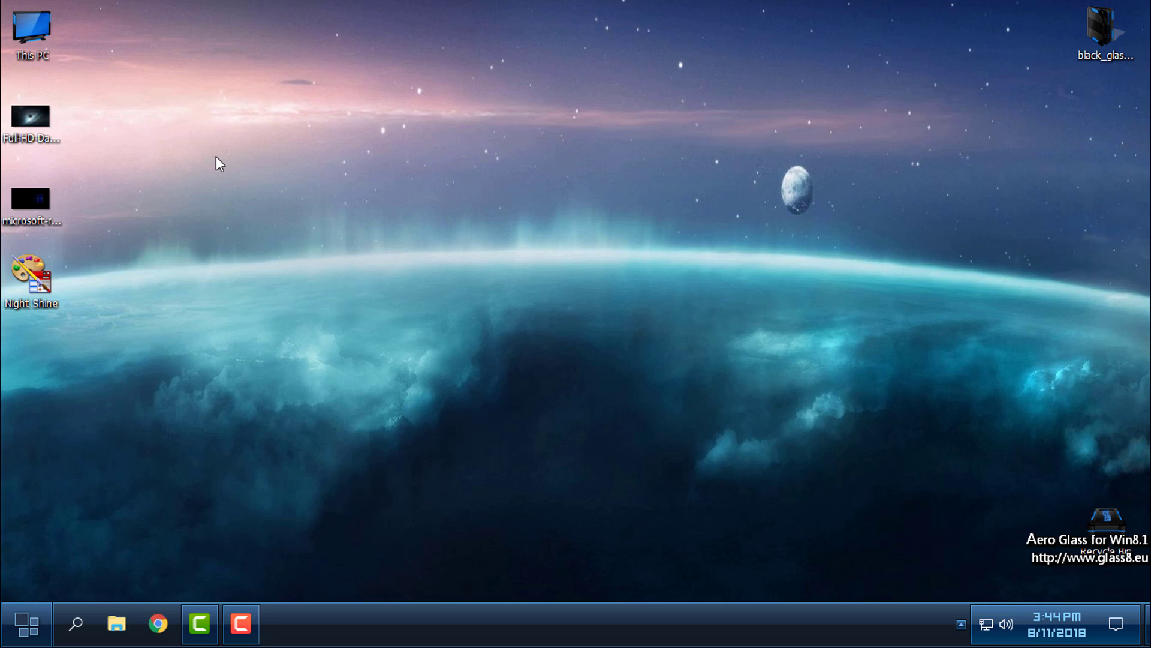
left_click(24, 628)
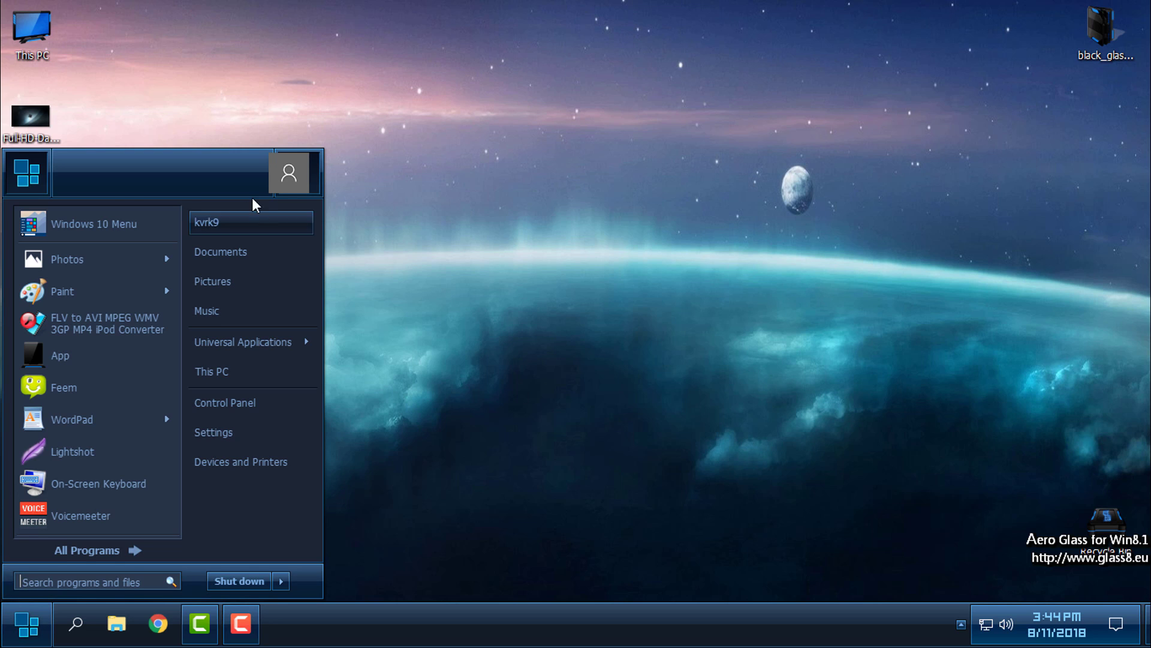
left_click(23, 629)
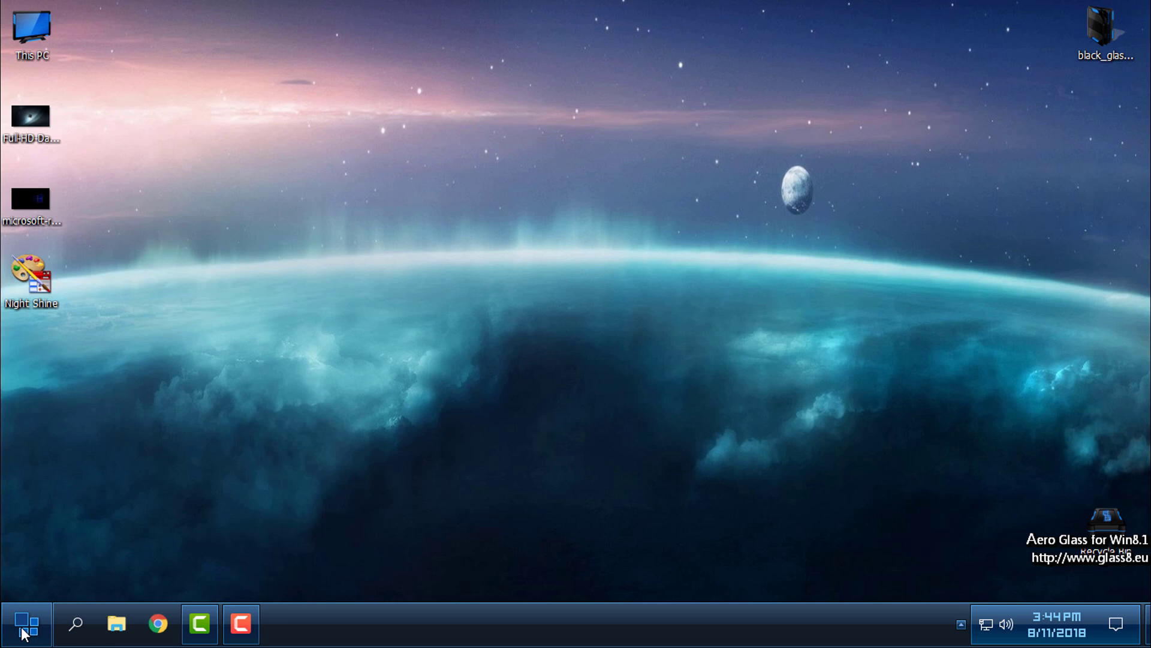
left_click(24, 633)
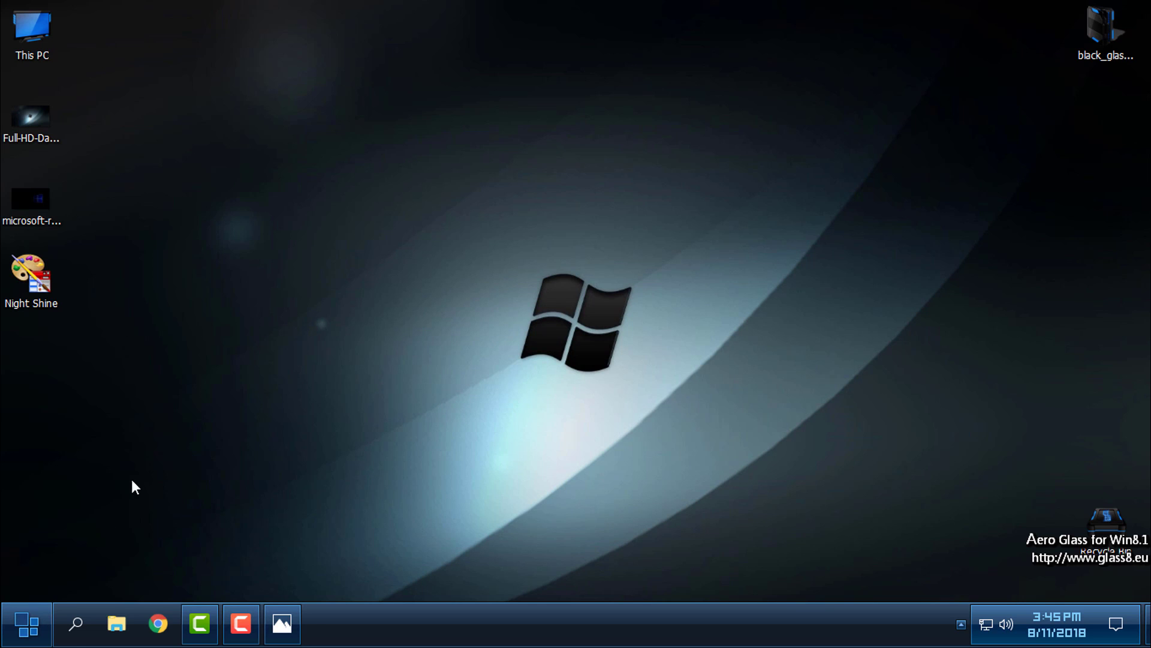
Show This PC with its drives in the skinned Explorer near screen centre, then close it
left_click(22, 627)
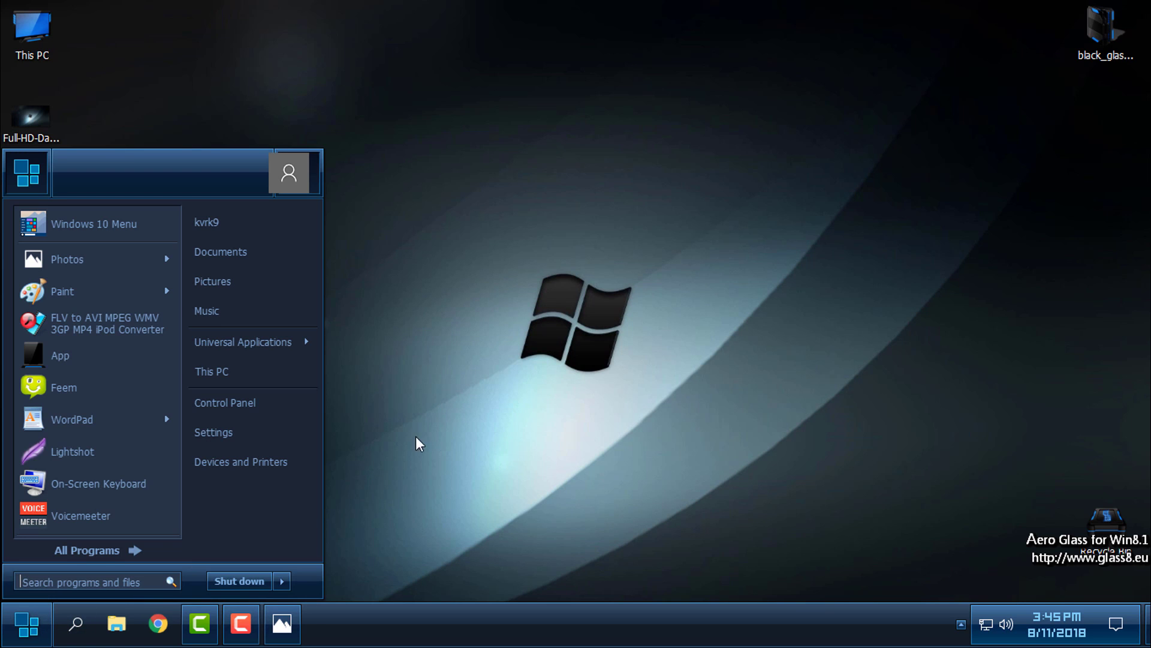
mouse_move(425, 364)
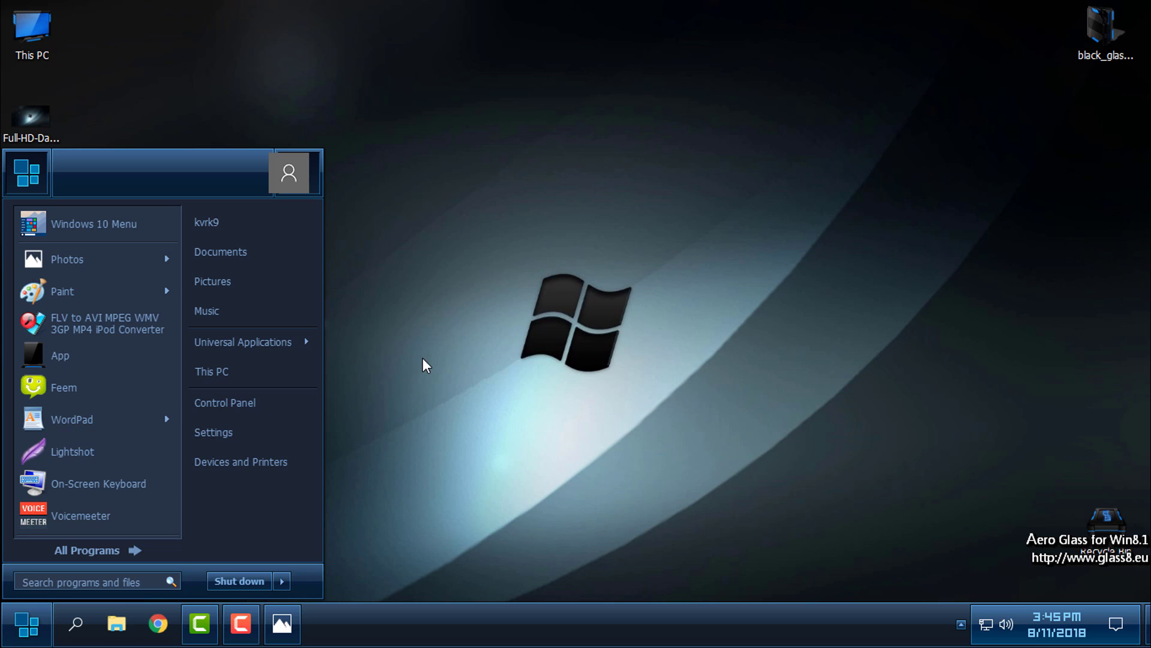
mouse_move(419, 381)
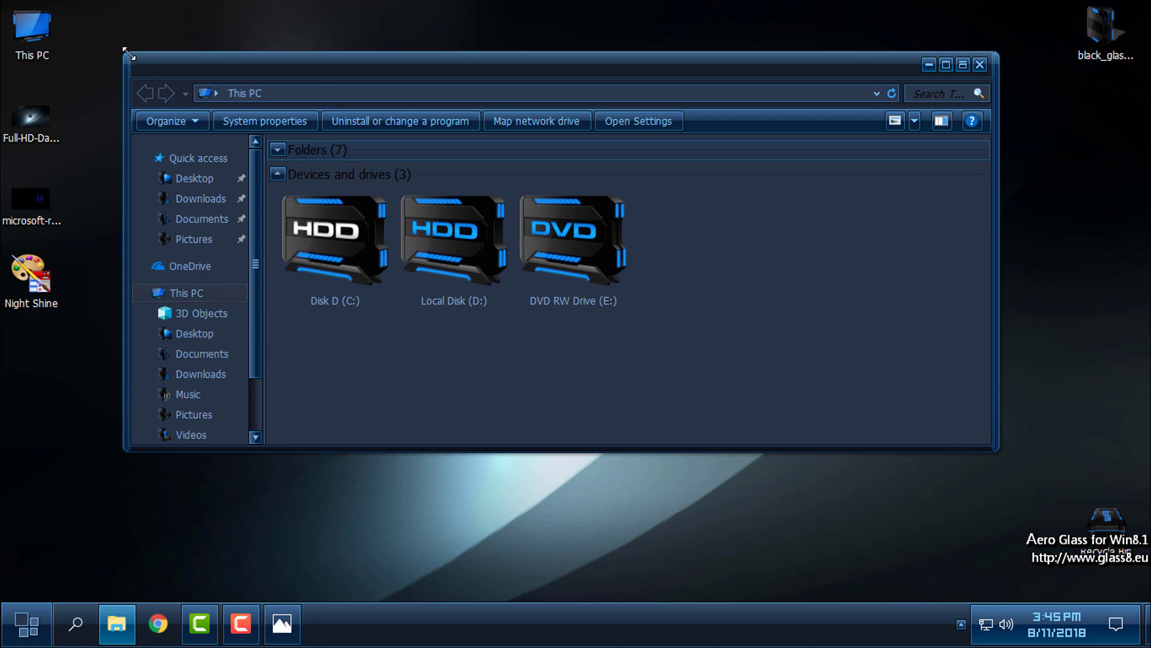
left_click_drag(127, 49, 446, 71)
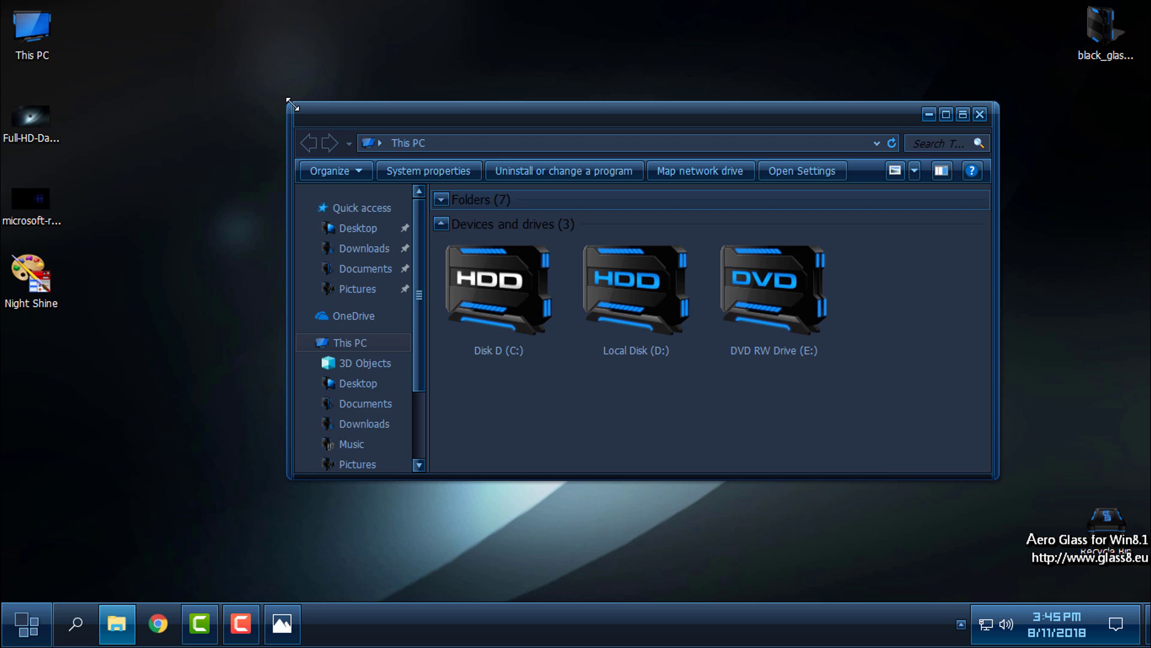
mouse_move(982, 96)
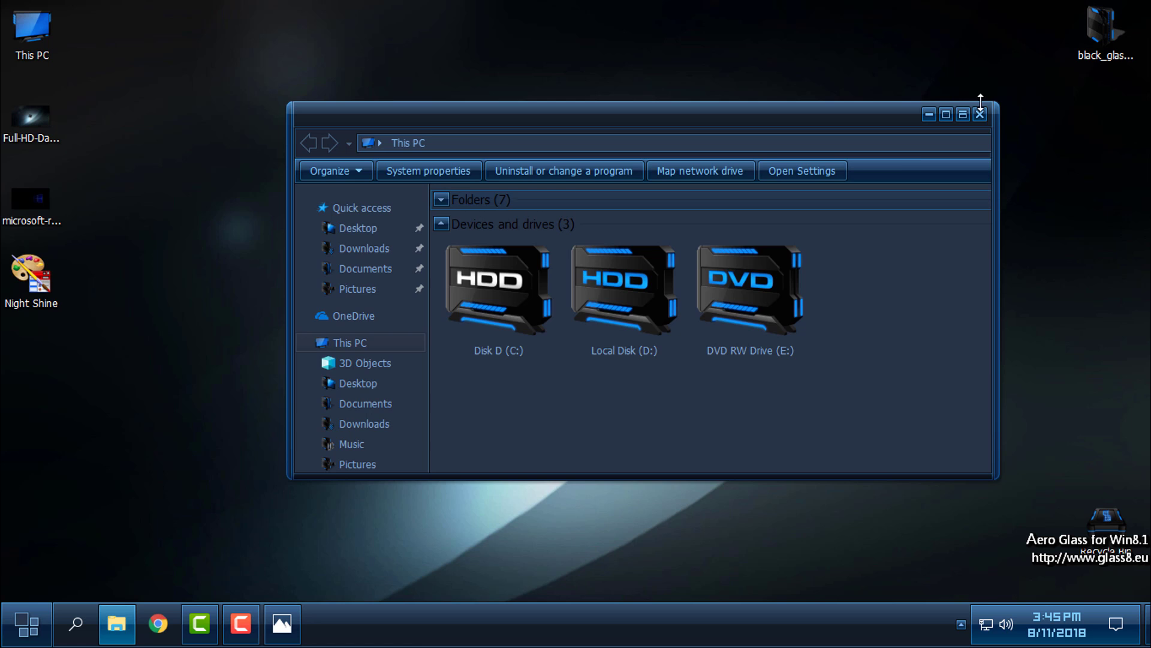
left_click(980, 114)
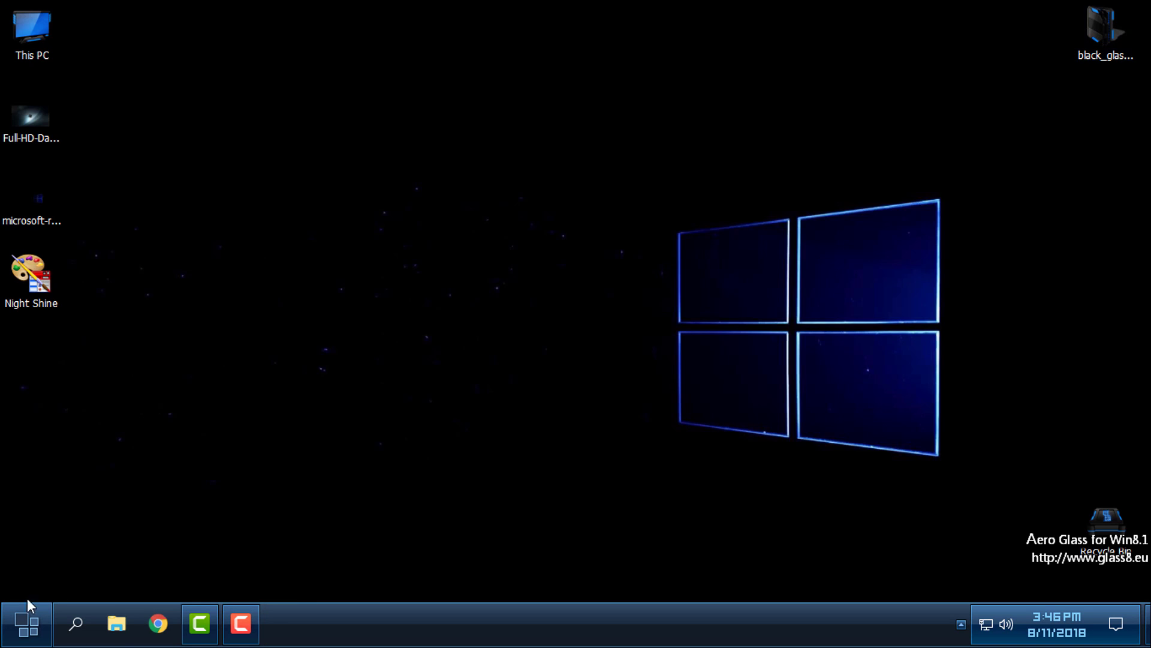
Browse into Disk D (C:) in the themed File Explorer and return to This PC
left_click(22, 627)
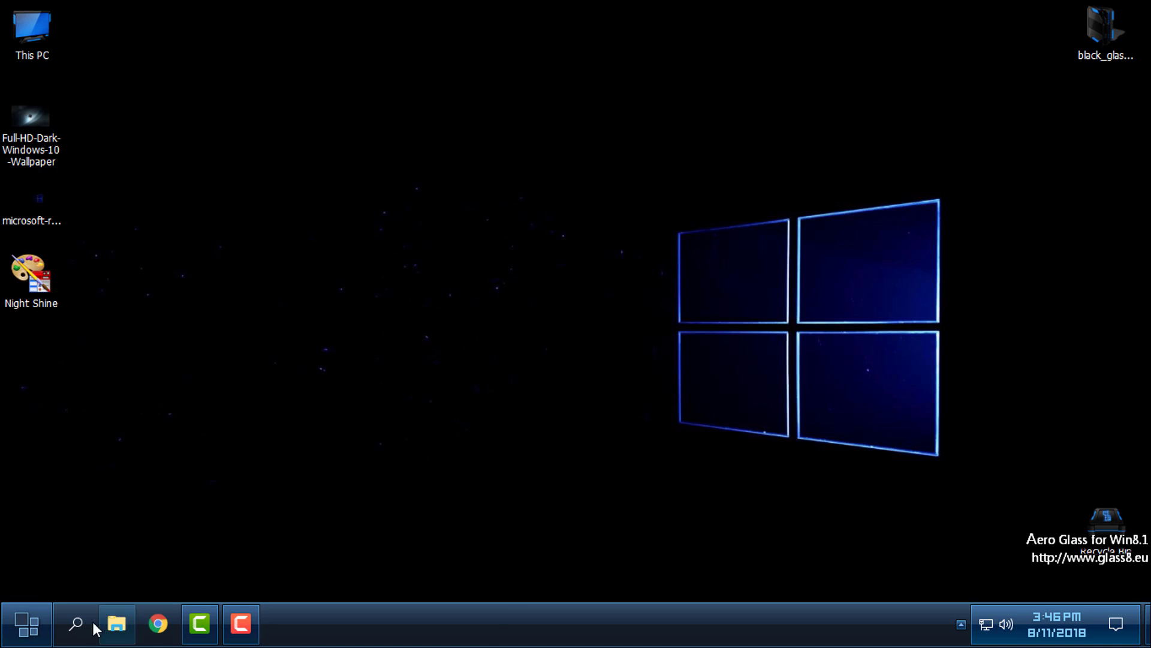
left_click(115, 622)
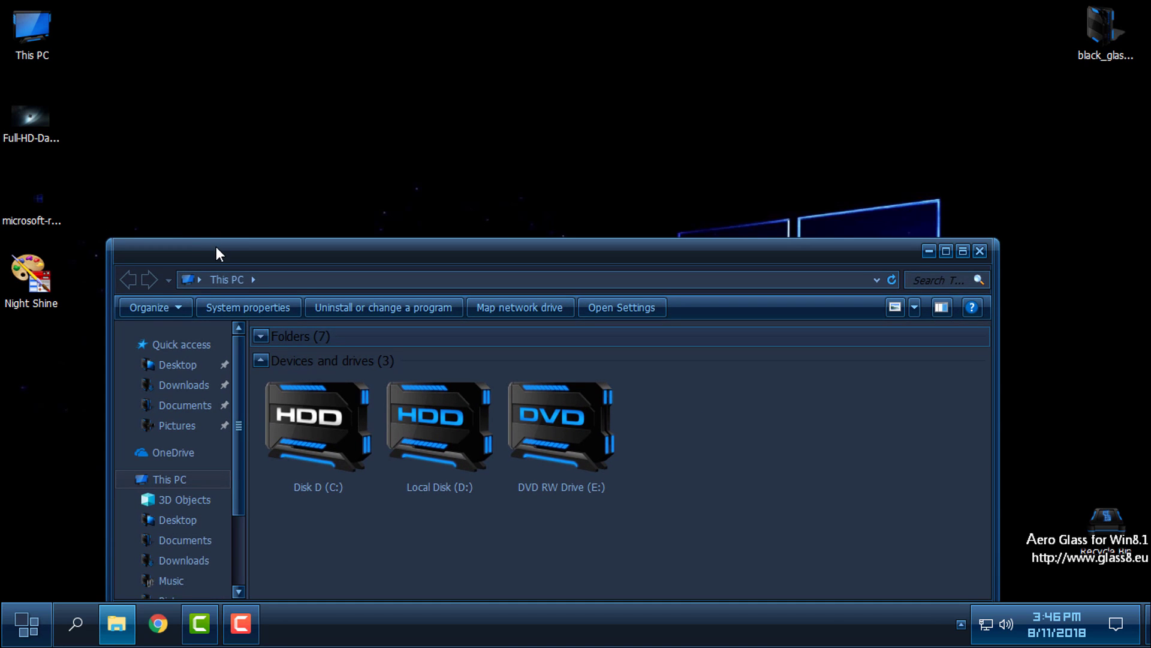
double_click(317, 426)
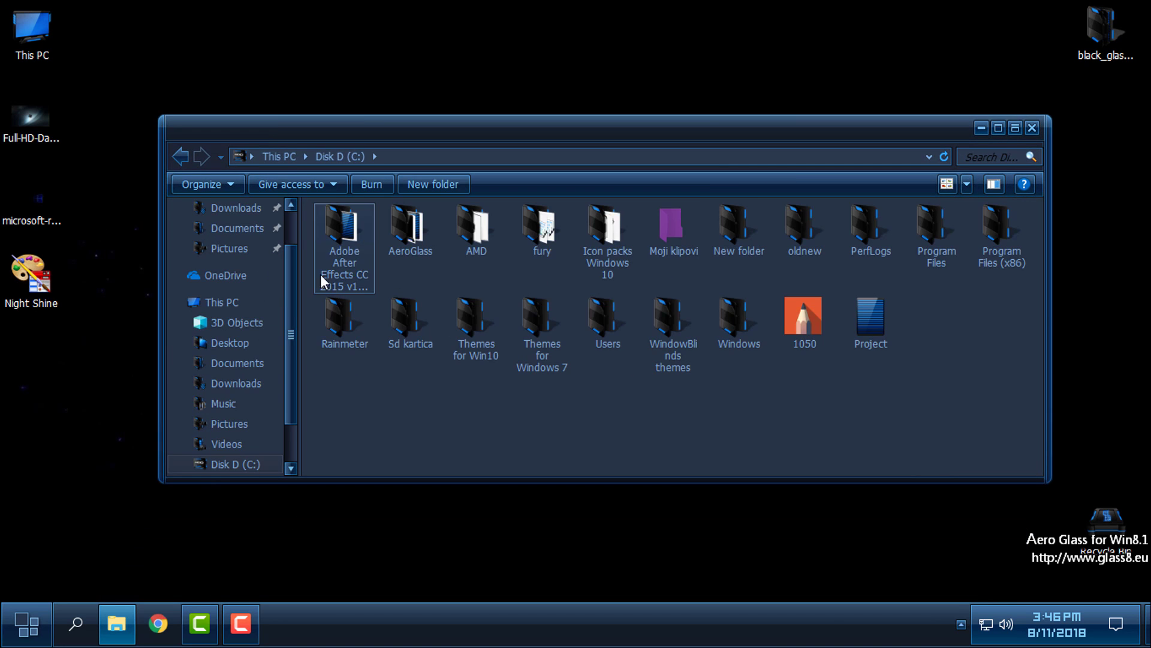
left_click(184, 156)
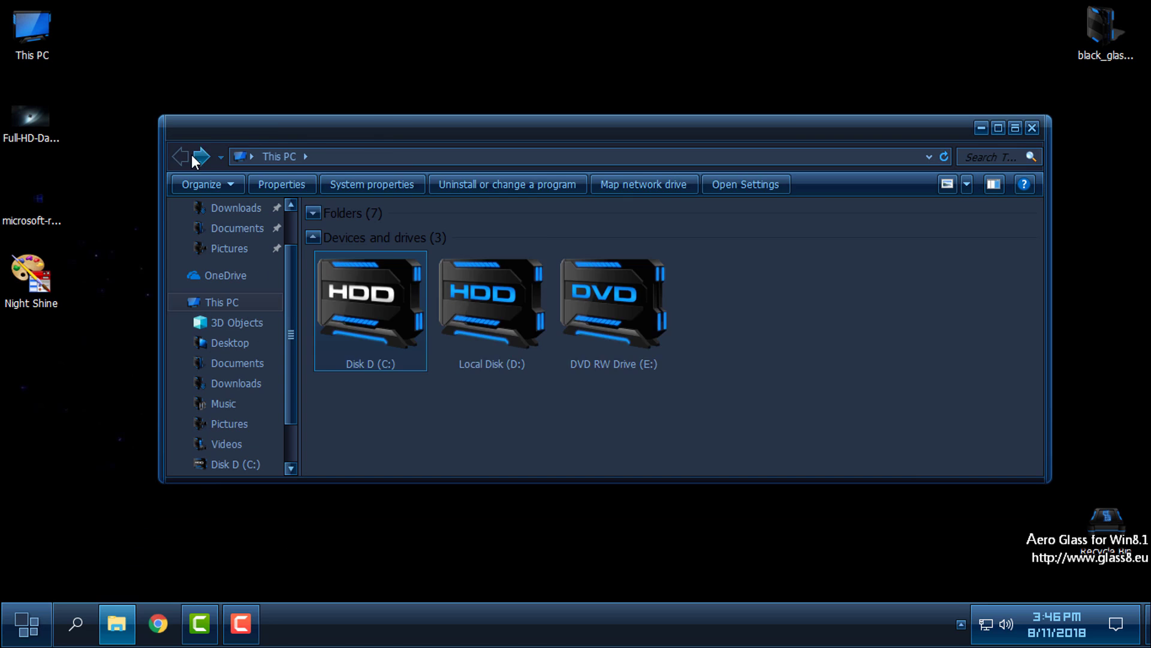
Close the Explorer window and bring up the themed Start menu
left_click(1031, 126)
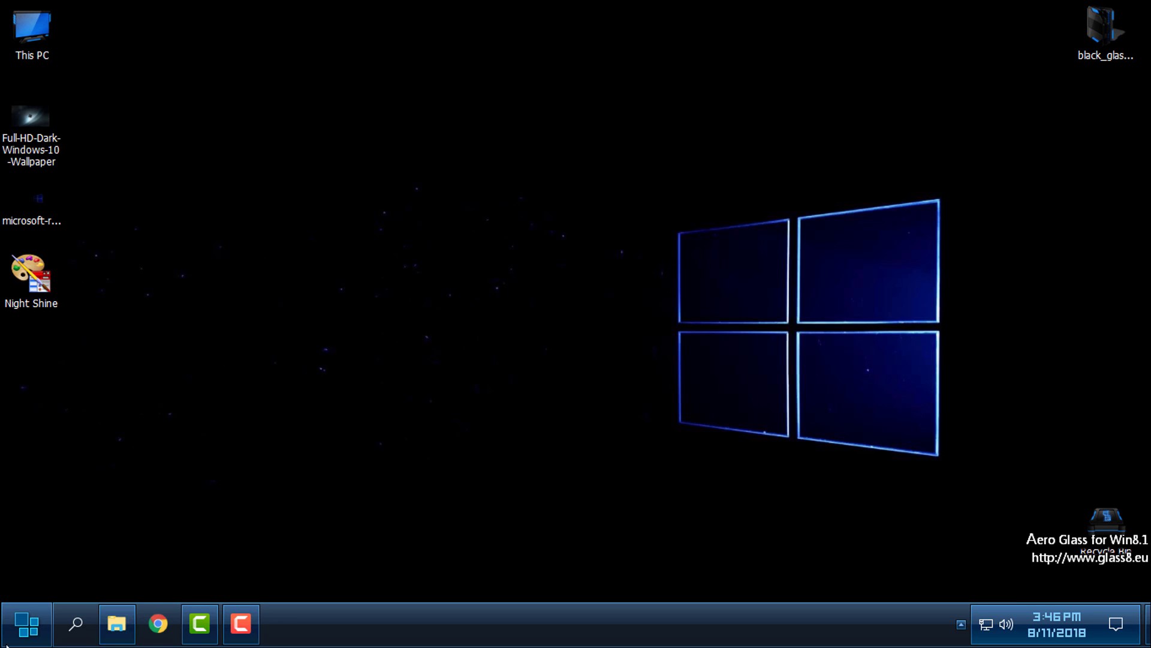
left_click(26, 626)
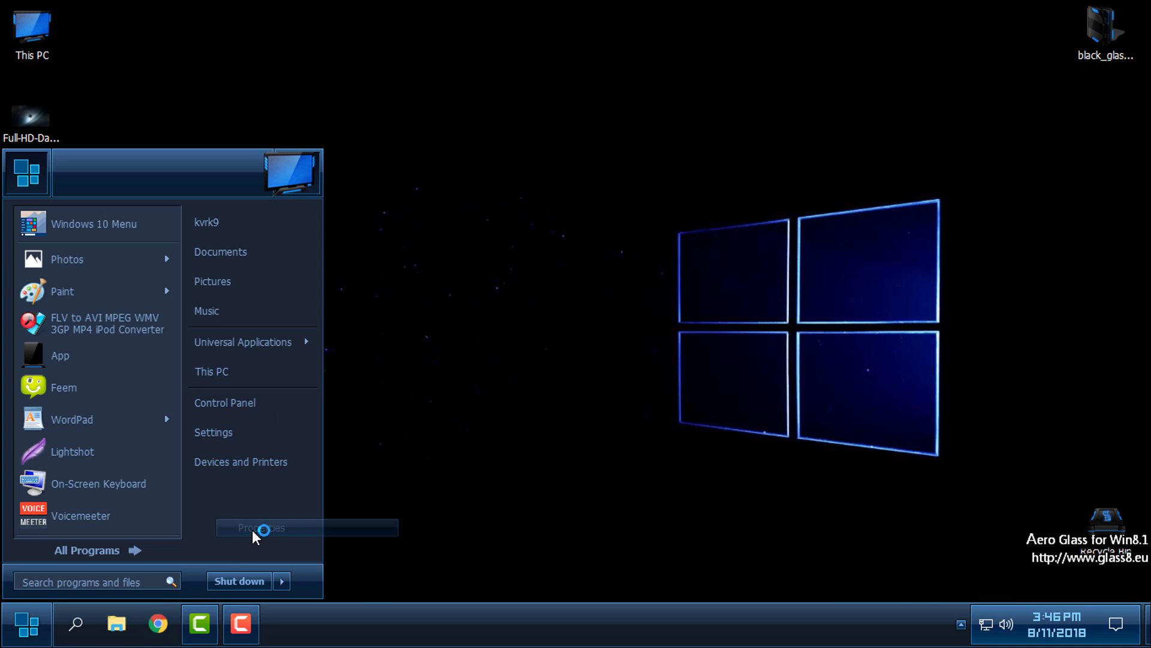
View the Control Panel System information page maximized in the Night Shine skin, then close it
left_click(261, 527)
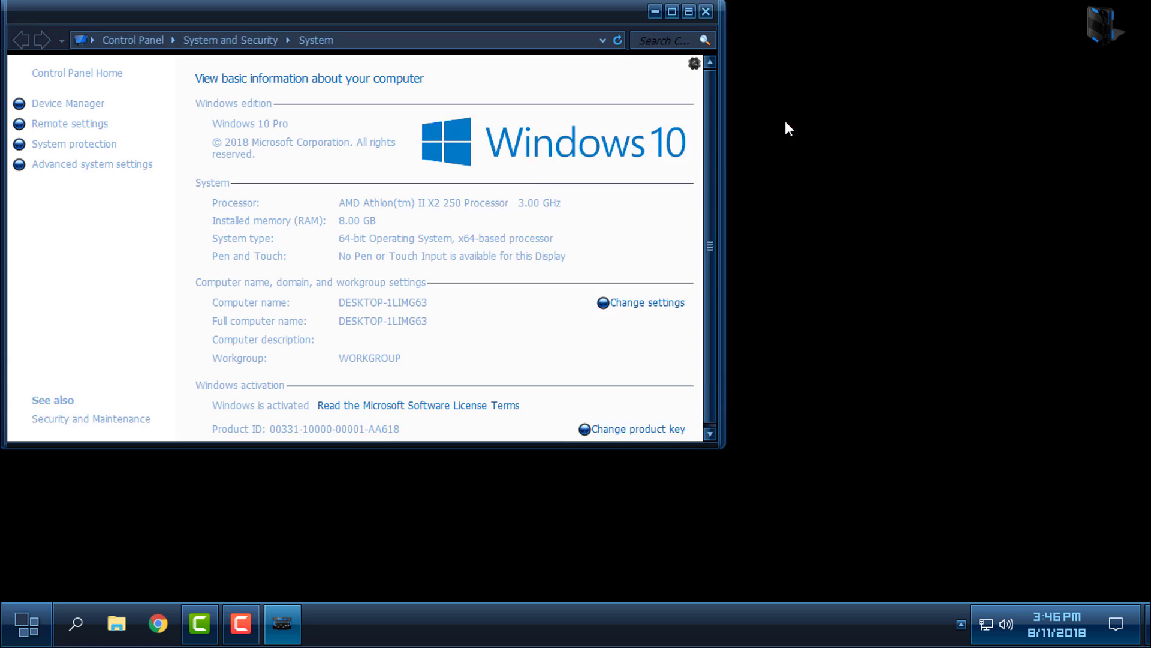
left_click(680, 11)
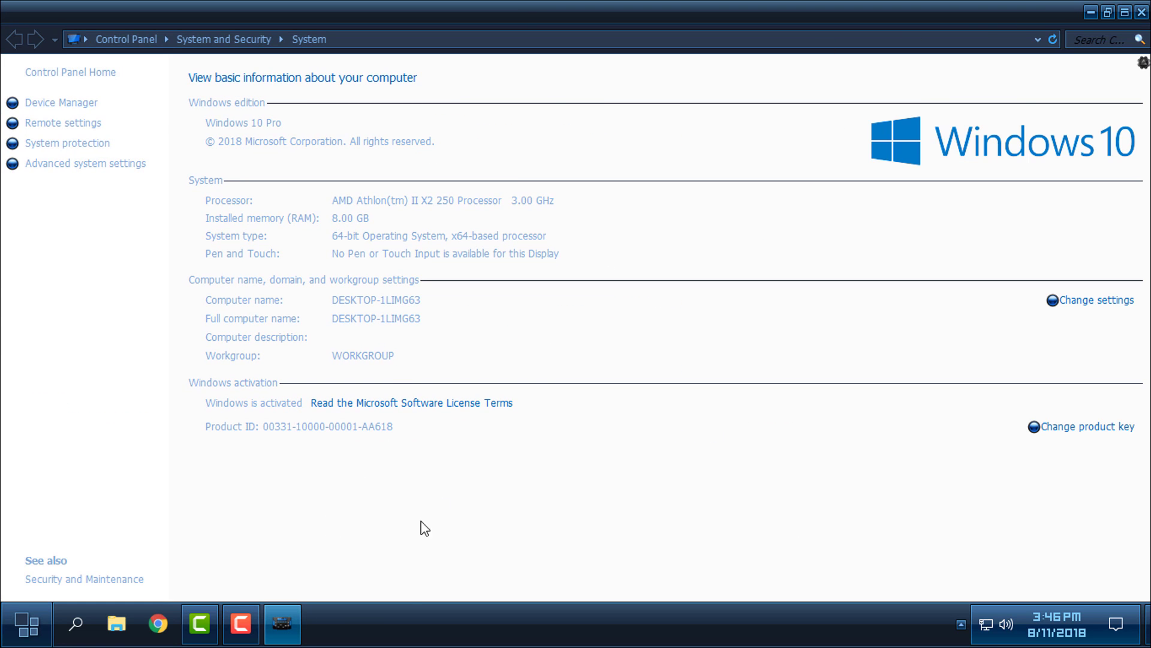
left_click(1138, 14)
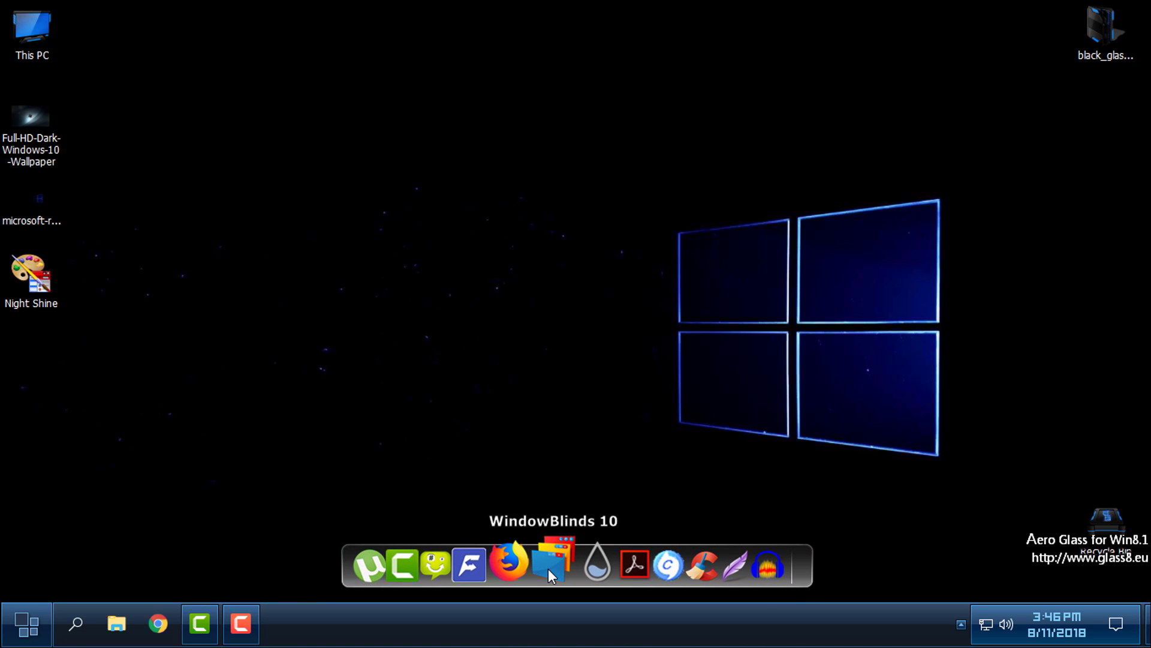
mouse_move(425, 390)
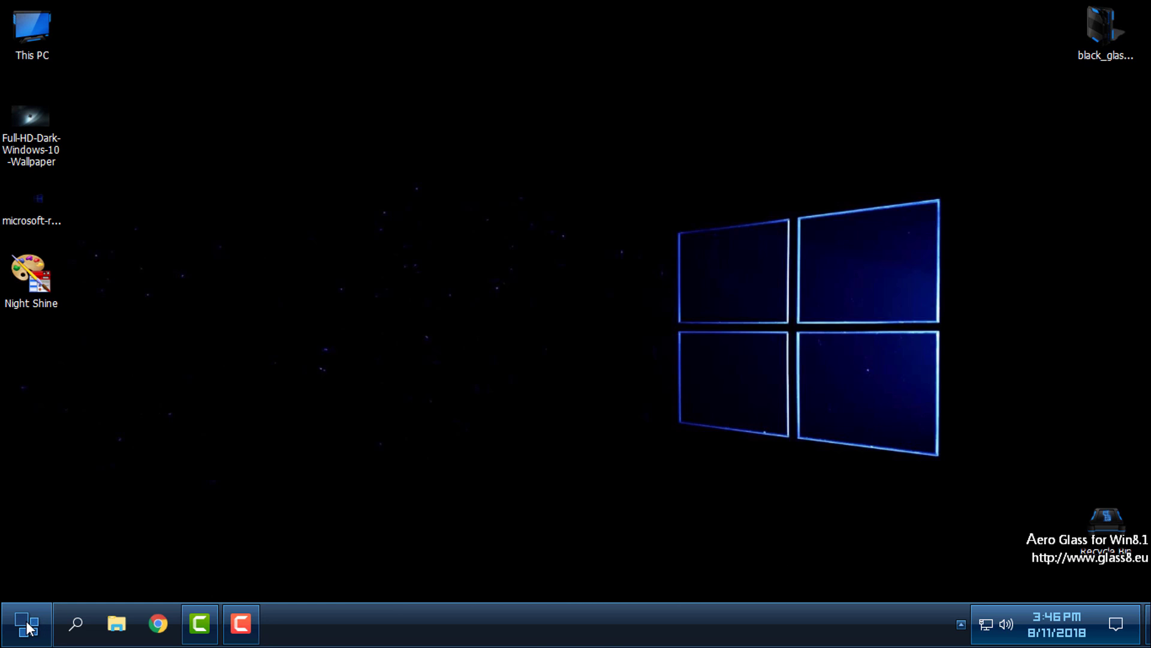
Bring up the Night Shine–themed Start menu over the Windows-logo wallpaper
left_click(24, 625)
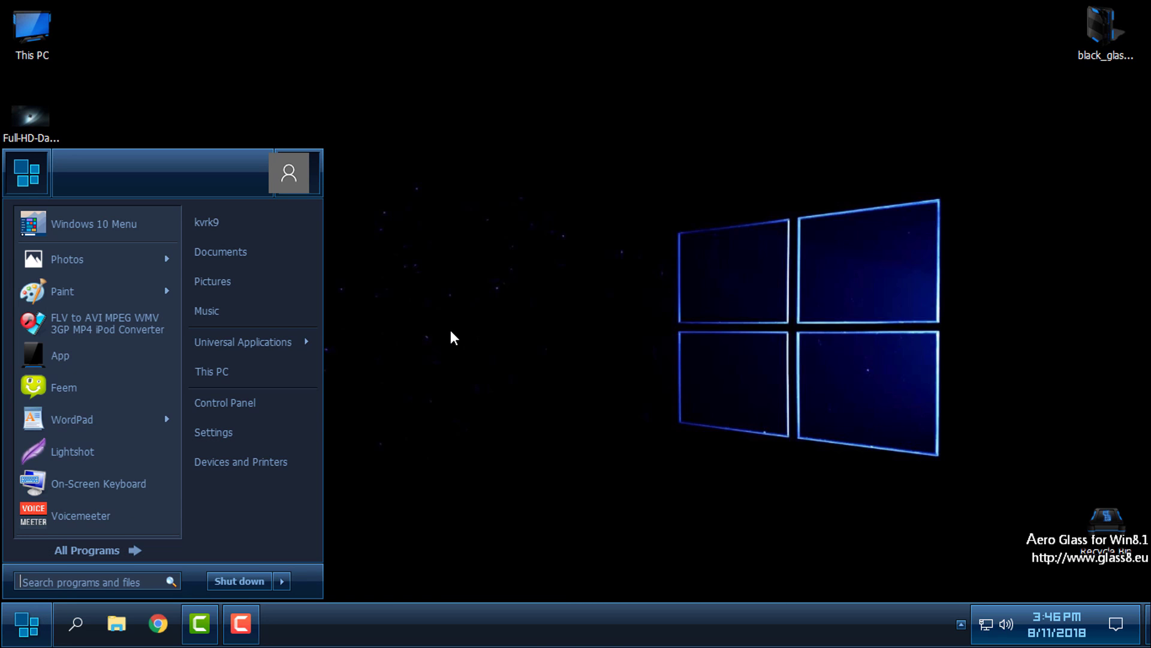
mouse_move(453, 332)
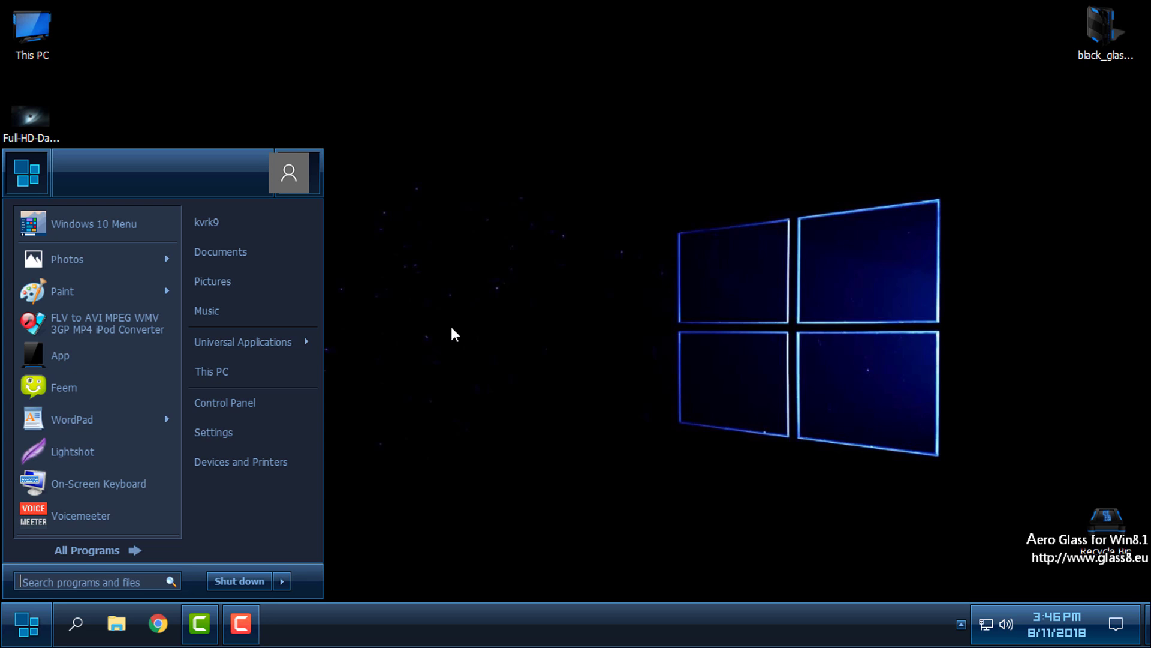
mouse_move(26, 640)
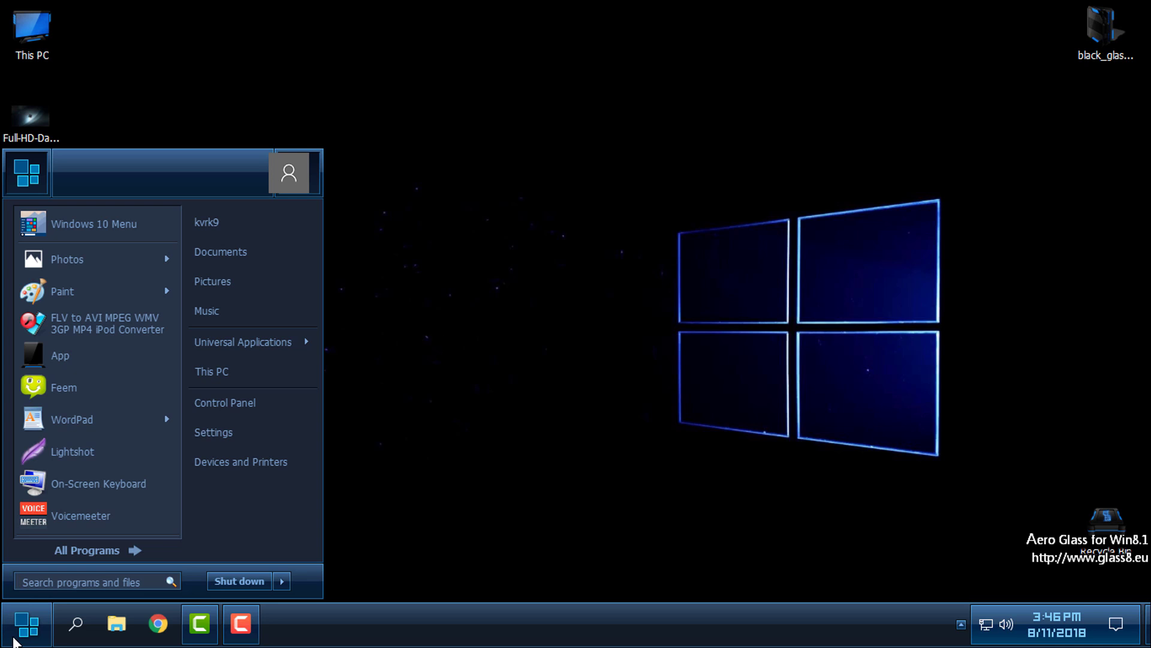
mouse_move(268, 551)
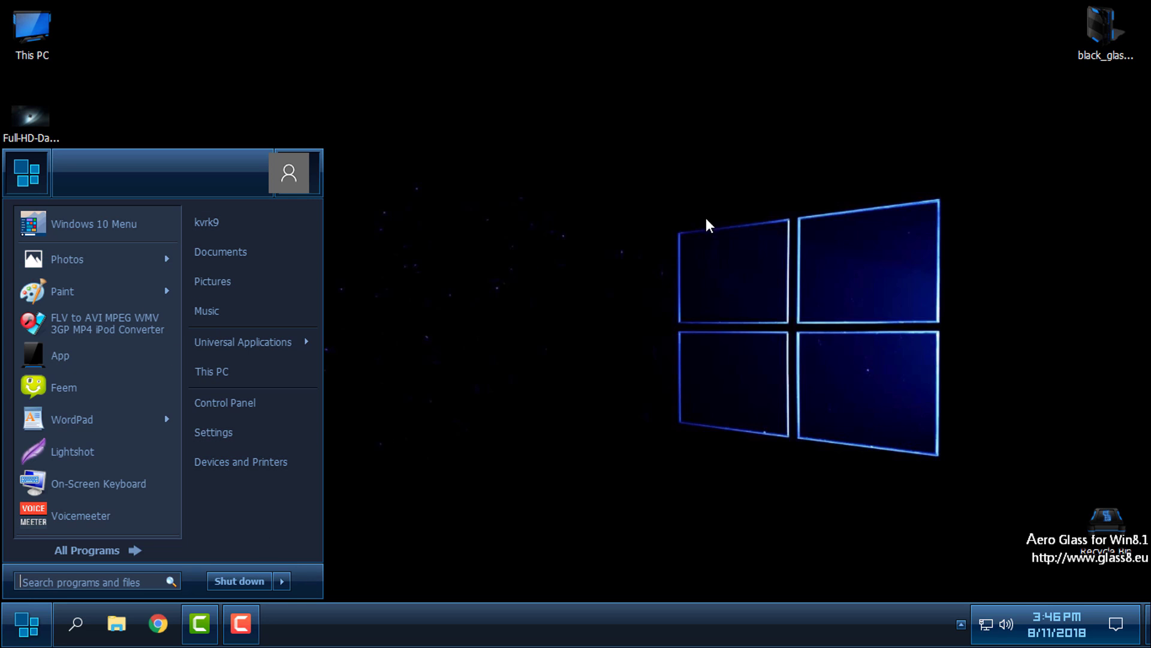
mouse_move(142, 171)
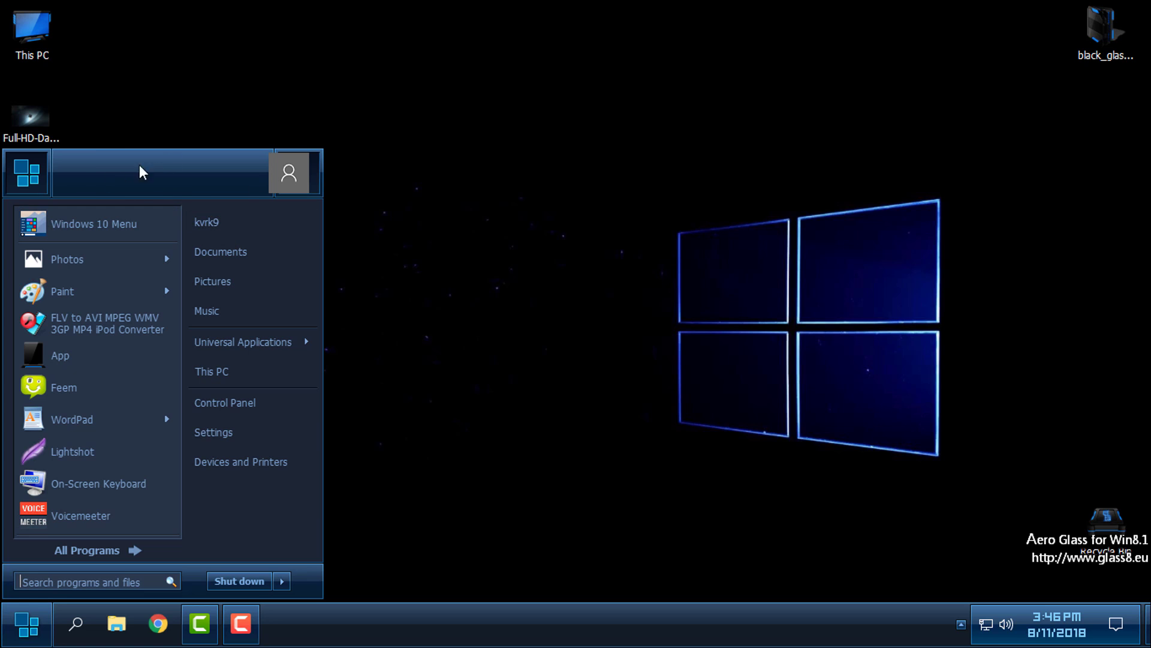
mouse_move(362, 385)
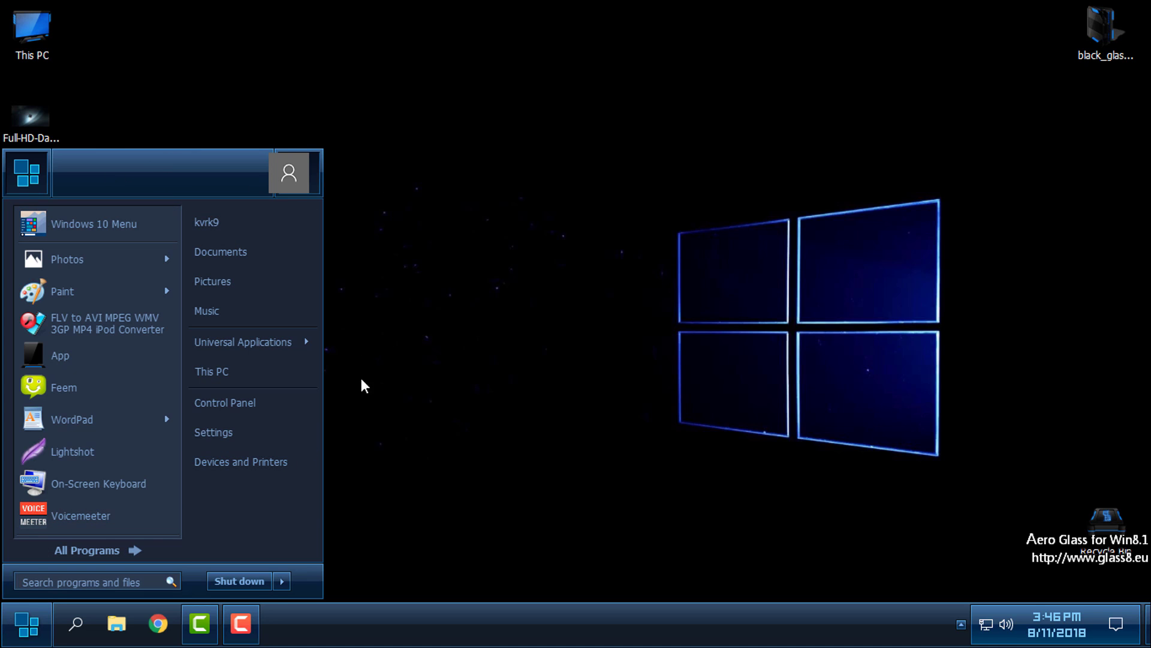
mouse_move(454, 313)
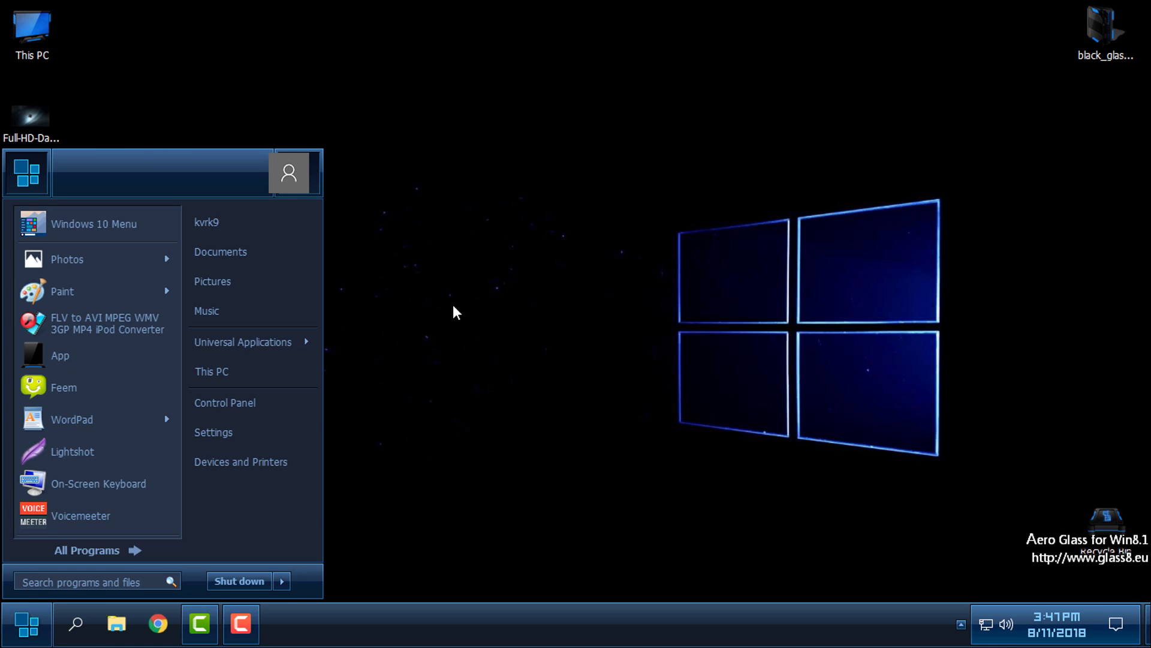
mouse_move(567, 300)
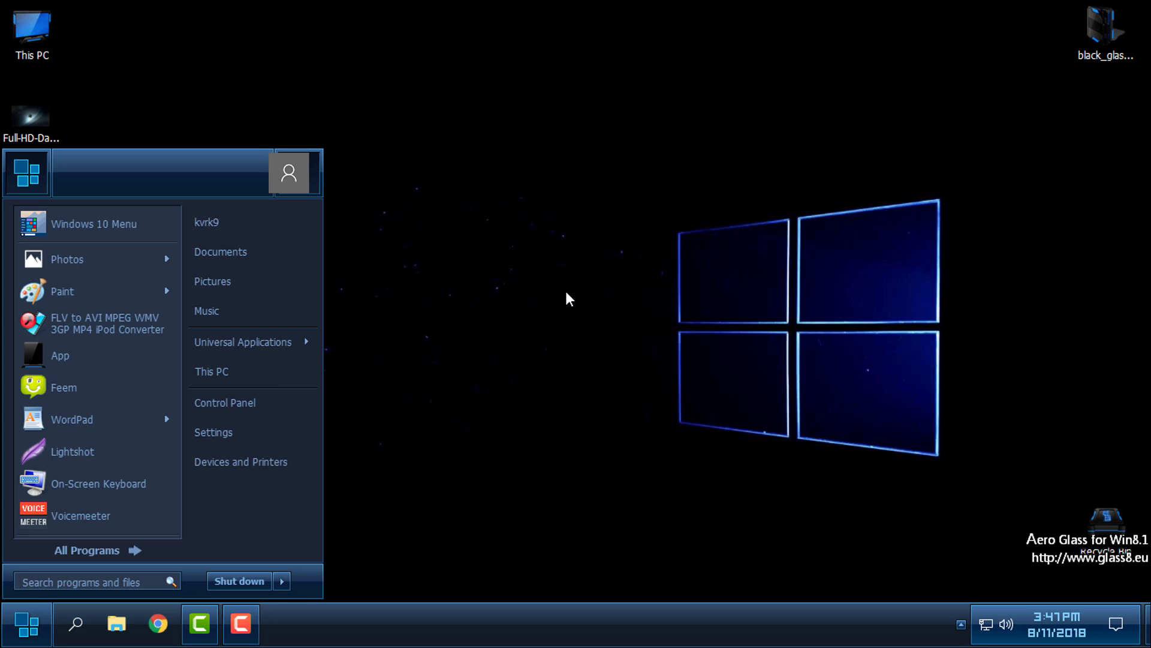